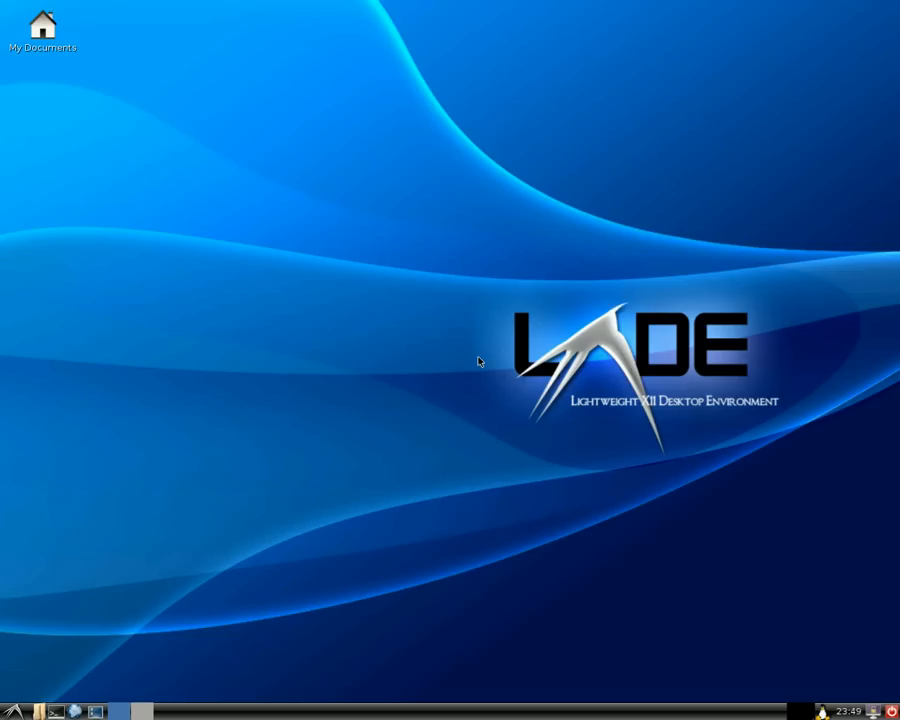
pyautogui.moveTo(410, 352)
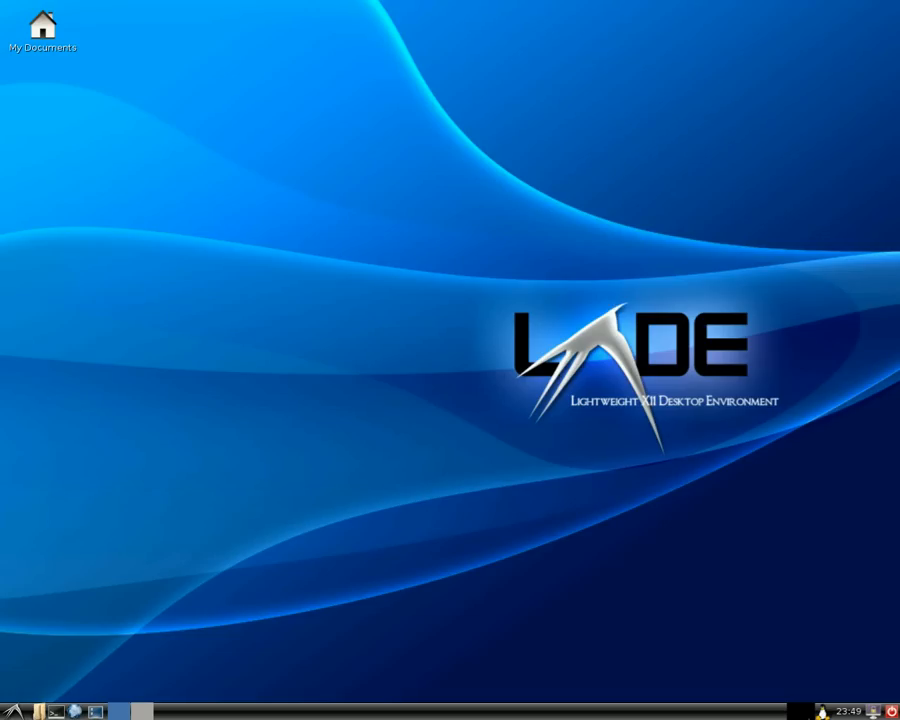
pyautogui.moveTo(196, 464)
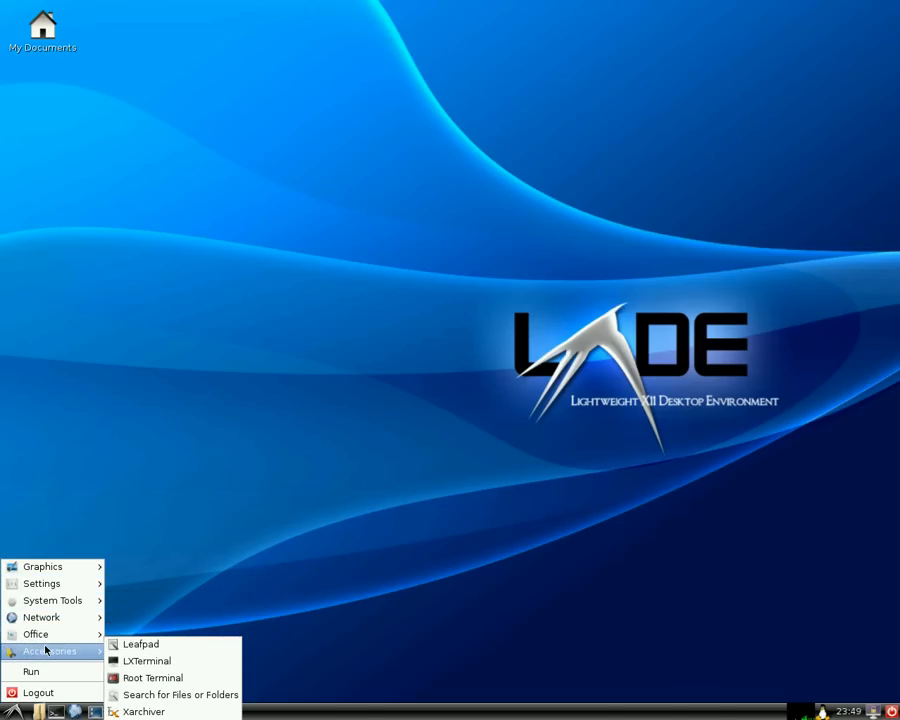
# Open LXTerminal and write the command apt-get install abiword at the prompt
pyautogui.click(388, 368)
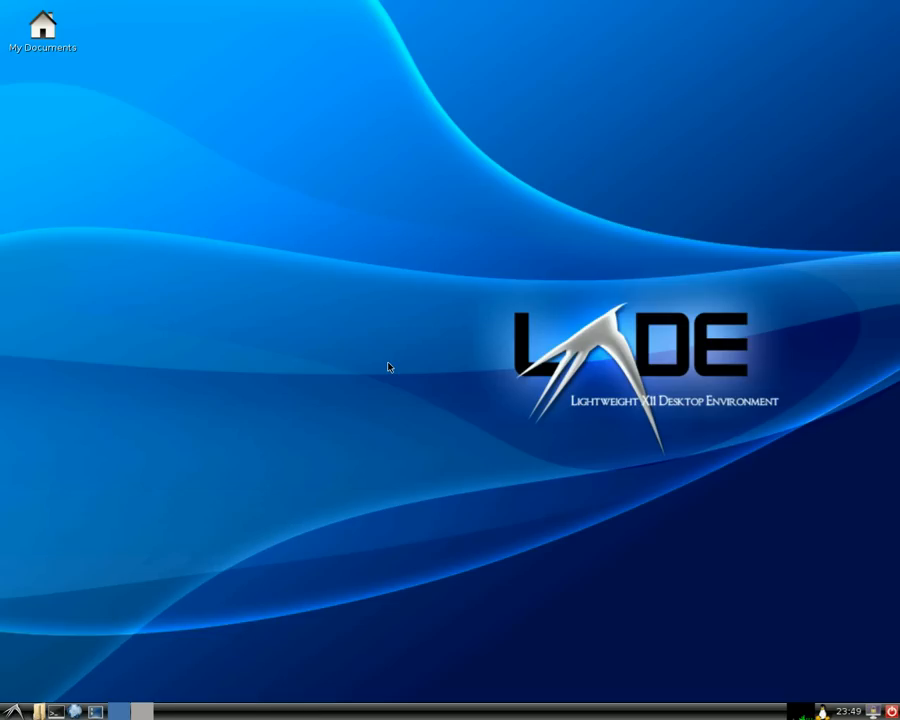
pyautogui.moveTo(416, 390)
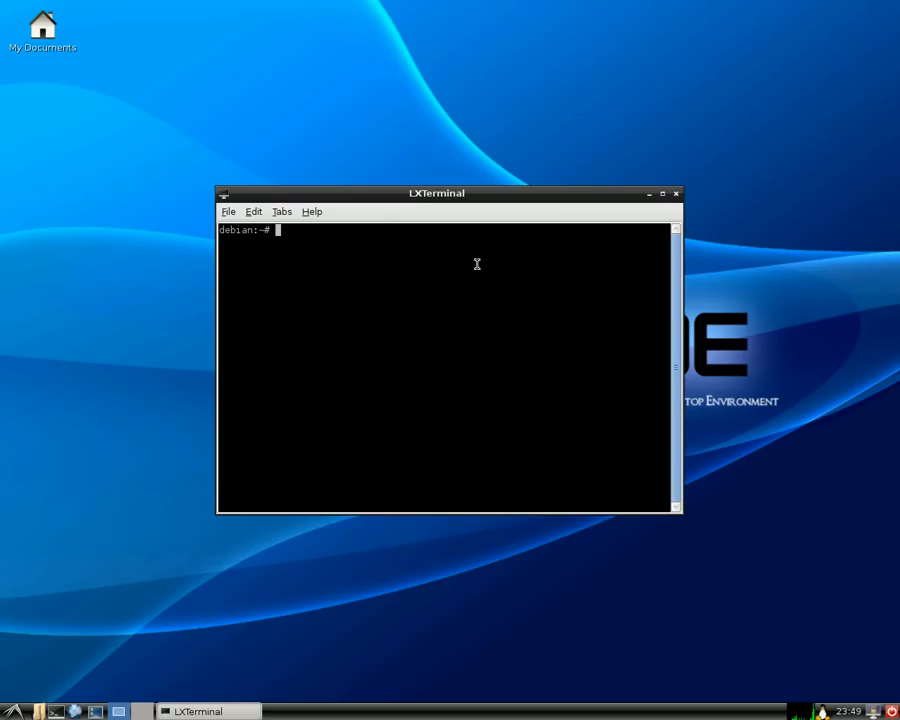
pyautogui.write('apt')
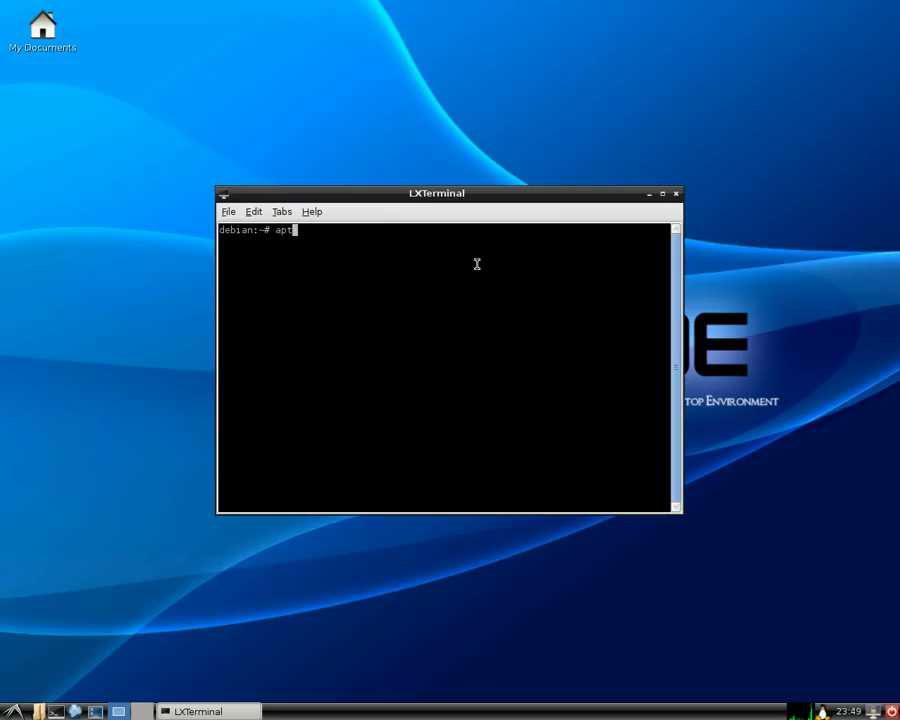
pyautogui.write('-get')
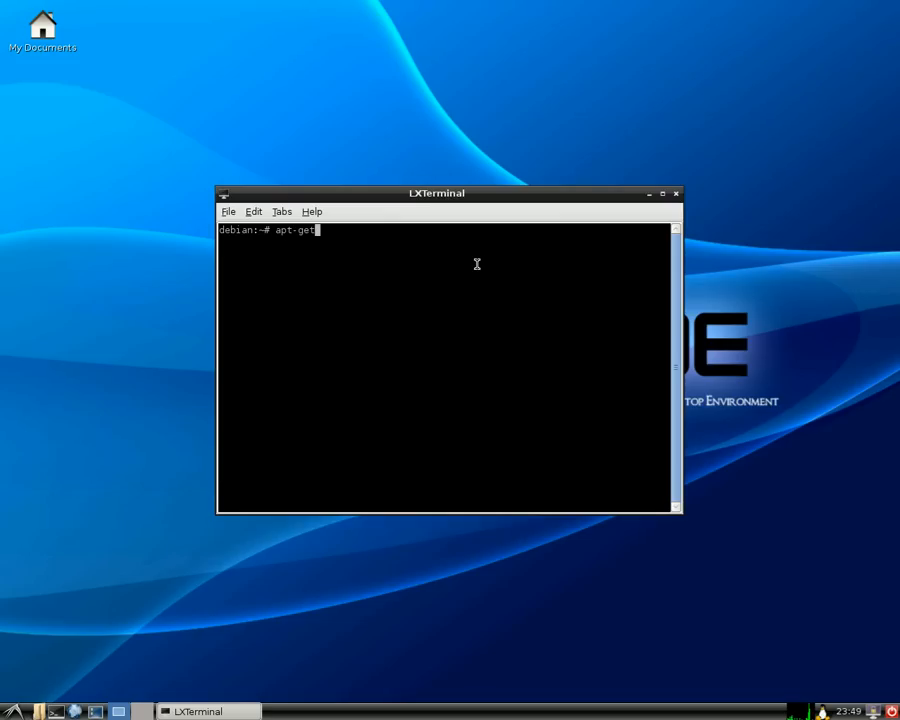
pyautogui.write('insta')
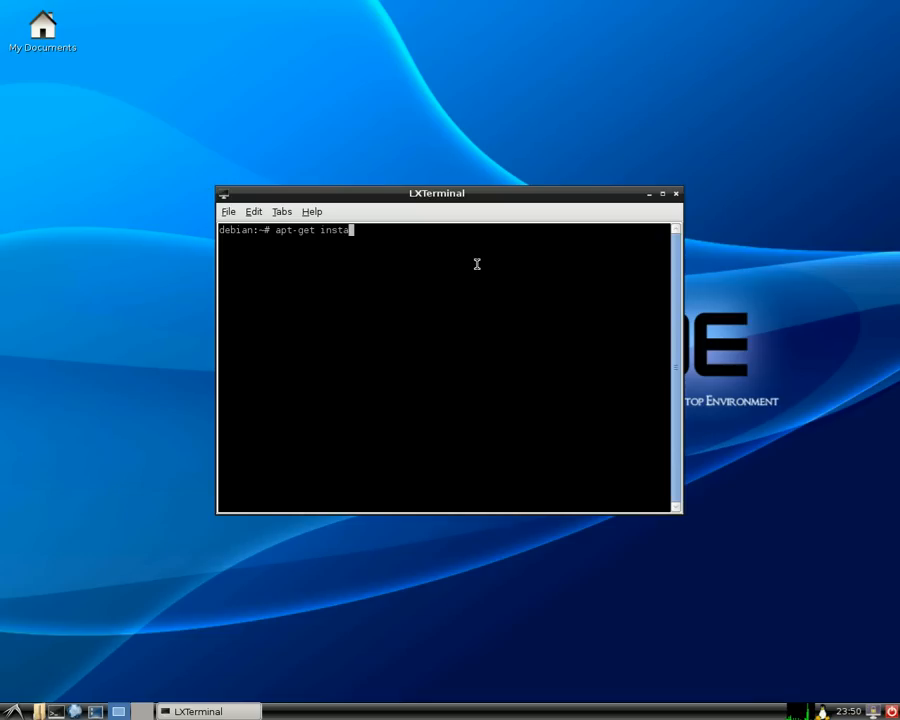
pyautogui.write('ll')
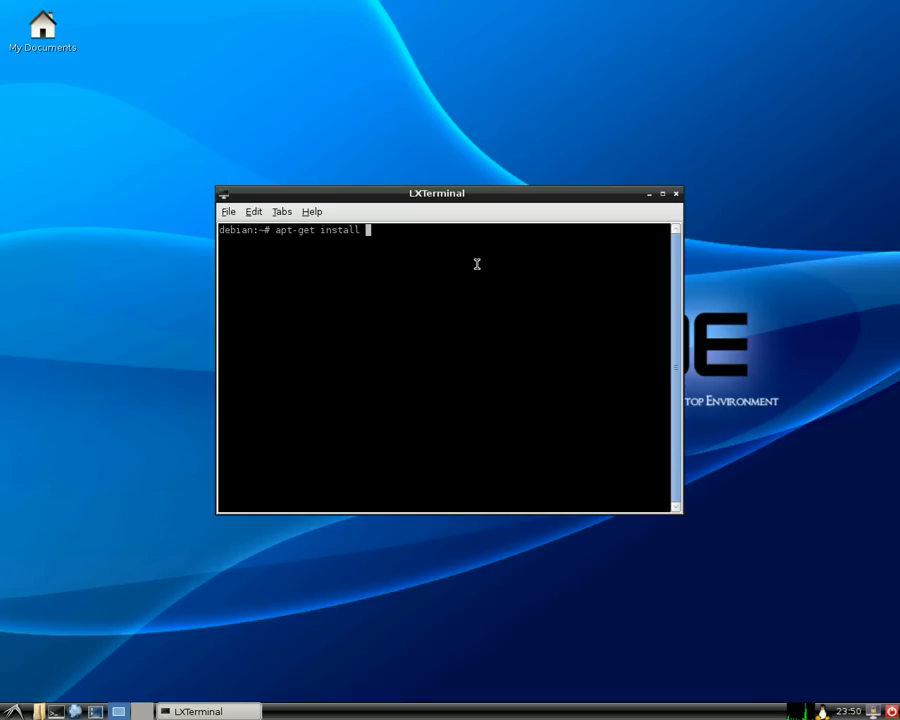
pyautogui.write('abow')
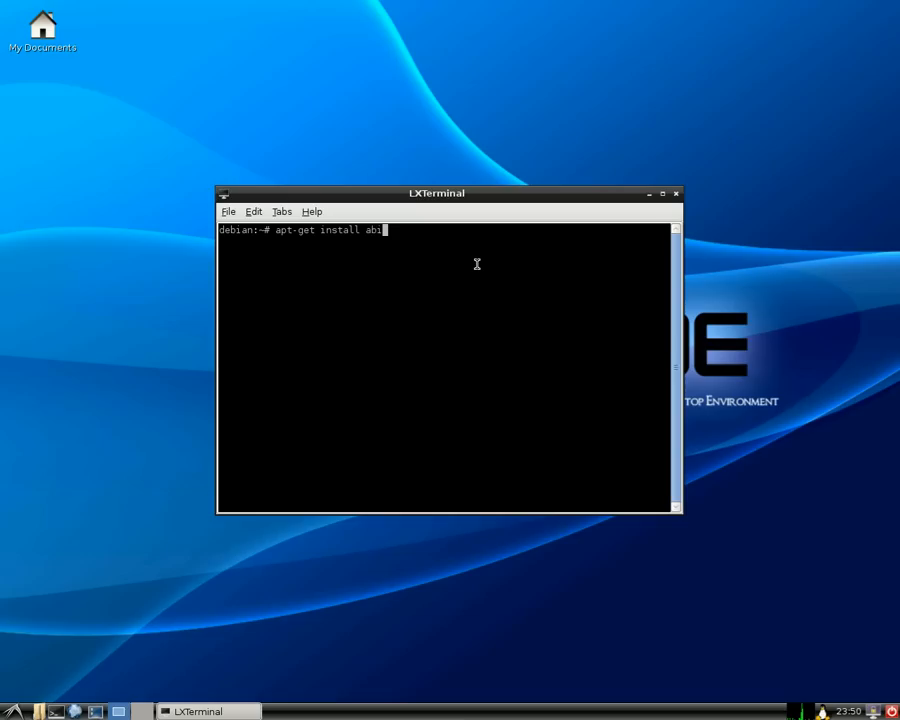
pyautogui.write('word')
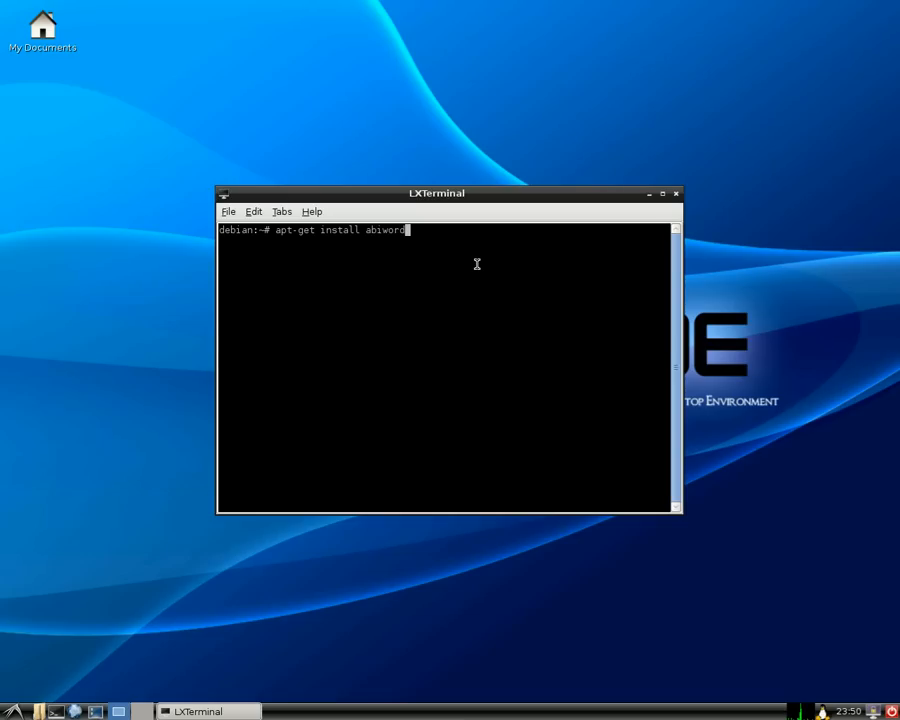
# Run the AbiWord install command and confirm with y so the packages set up
pyautogui.press('Return')
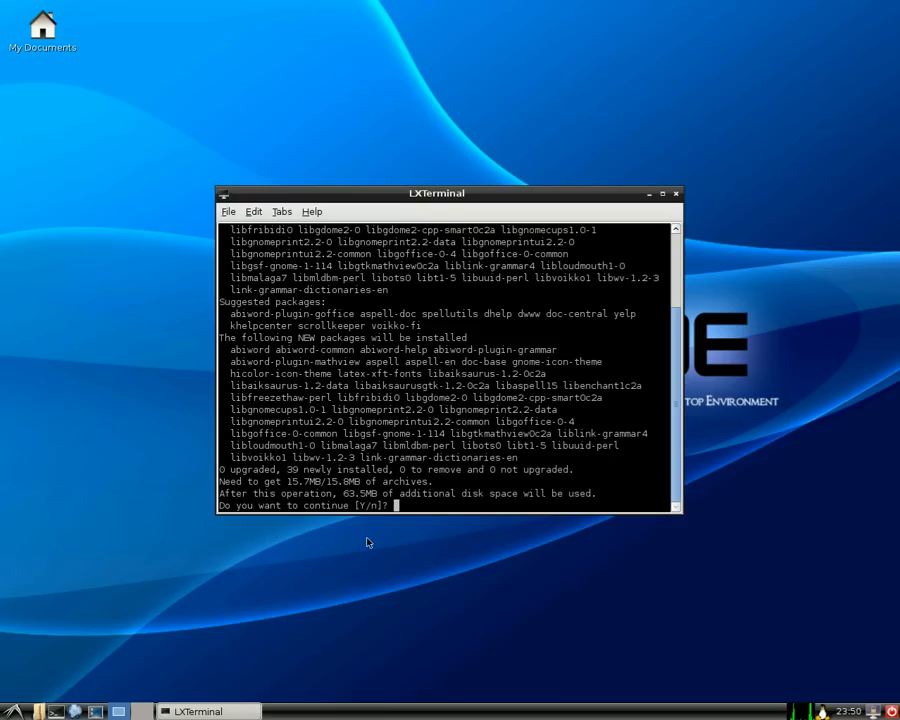
pyautogui.moveTo(442, 508)
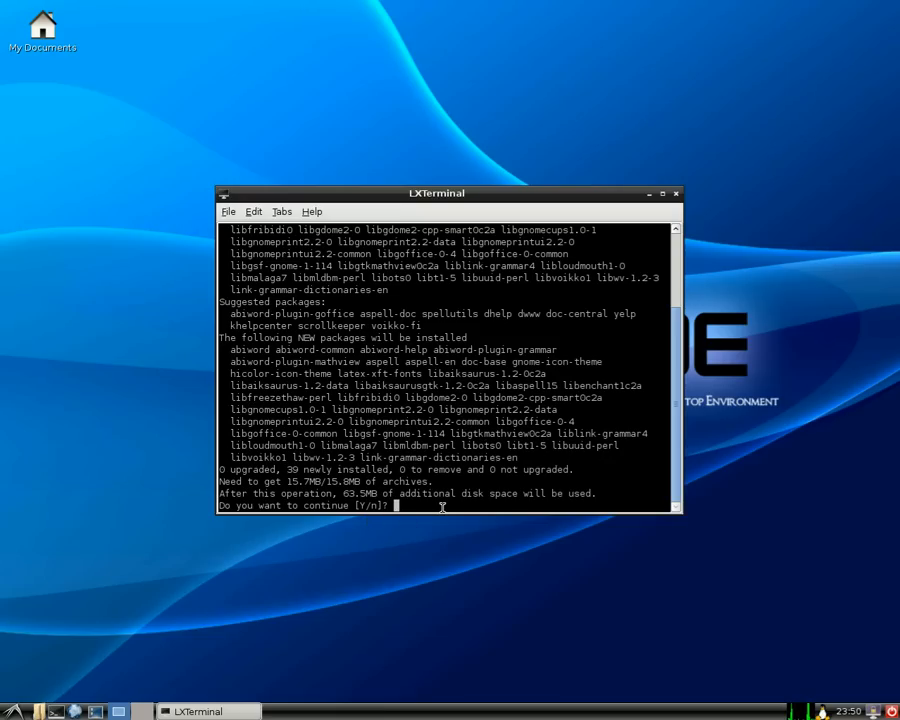
pyautogui.write('y')
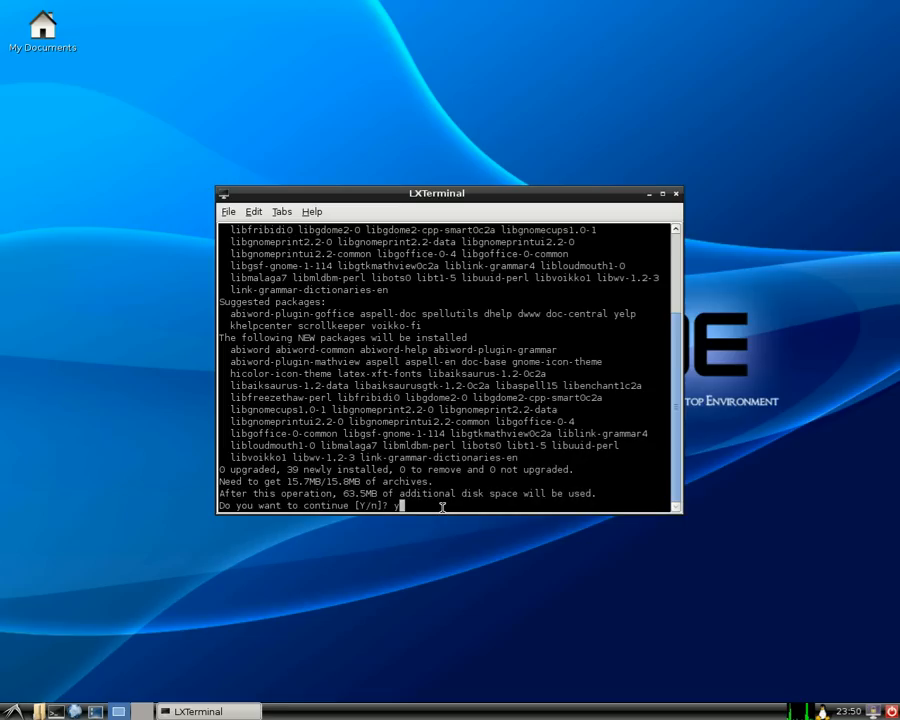
pyautogui.press('Return')
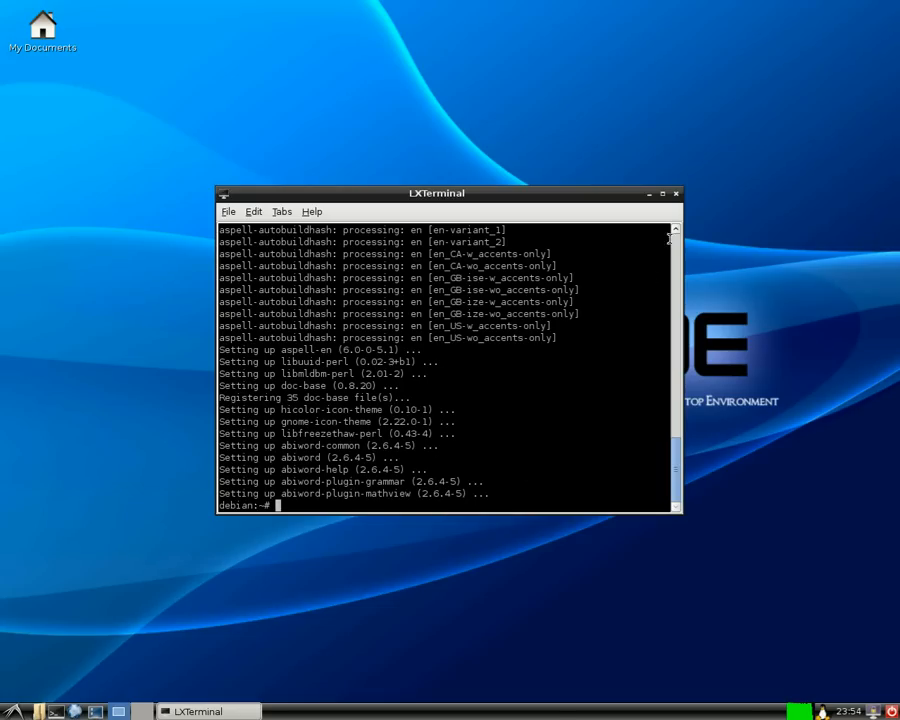
# Close the terminal and launch AbiWord from the Office menu to a blank document
pyautogui.click(676, 192)
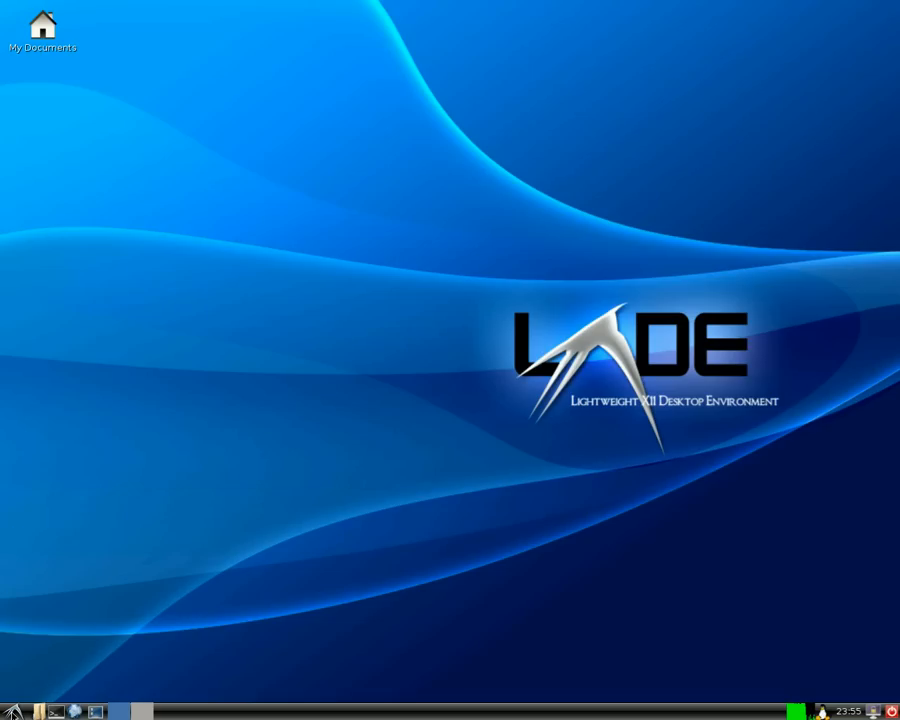
pyautogui.click(10, 712)
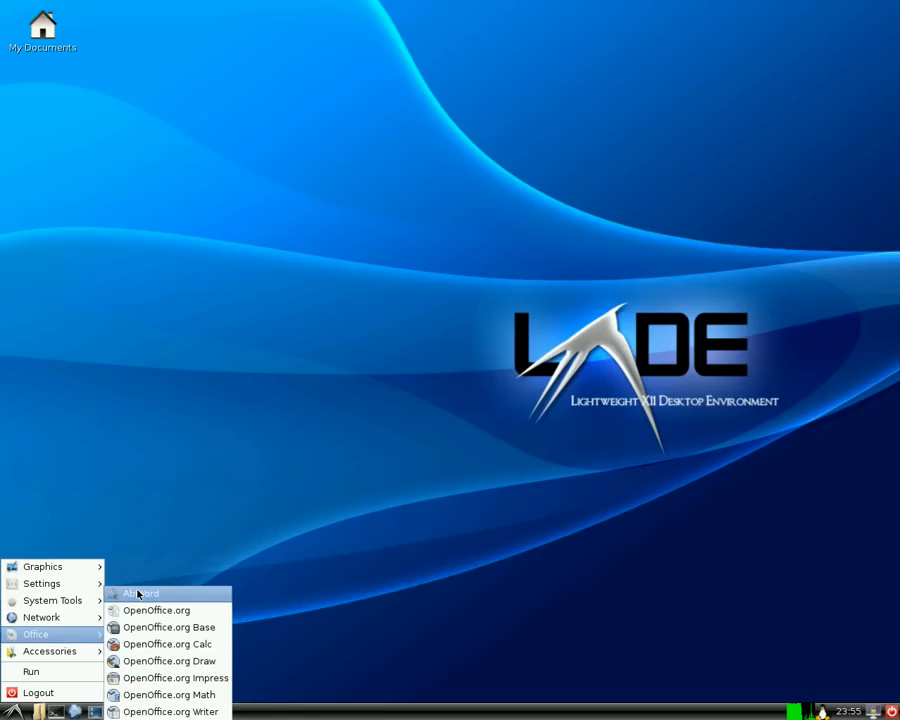
pyautogui.click(138, 596)
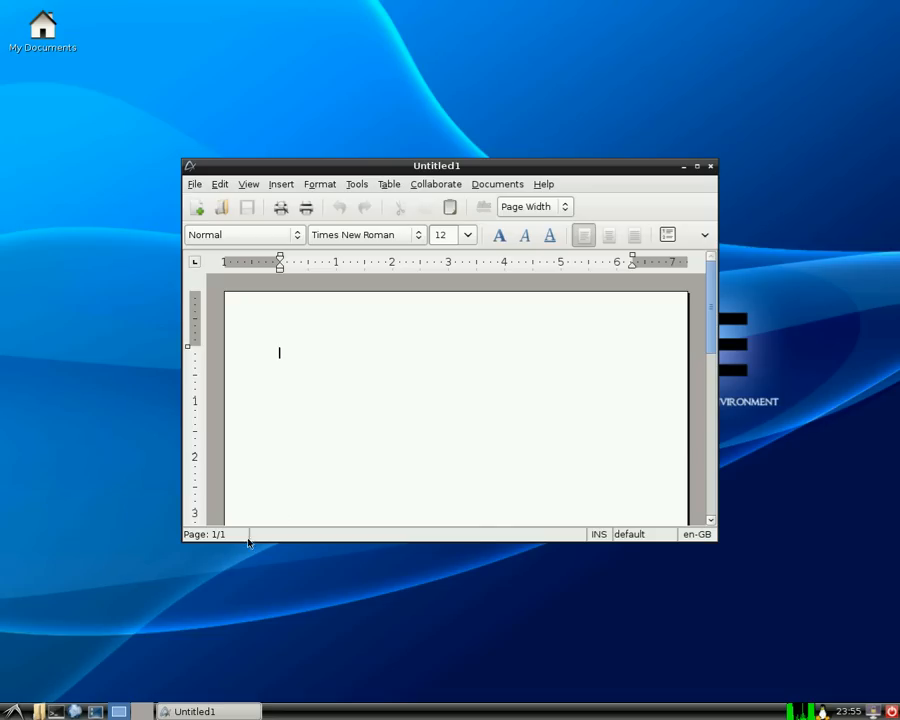
pyautogui.moveTo(694, 176)
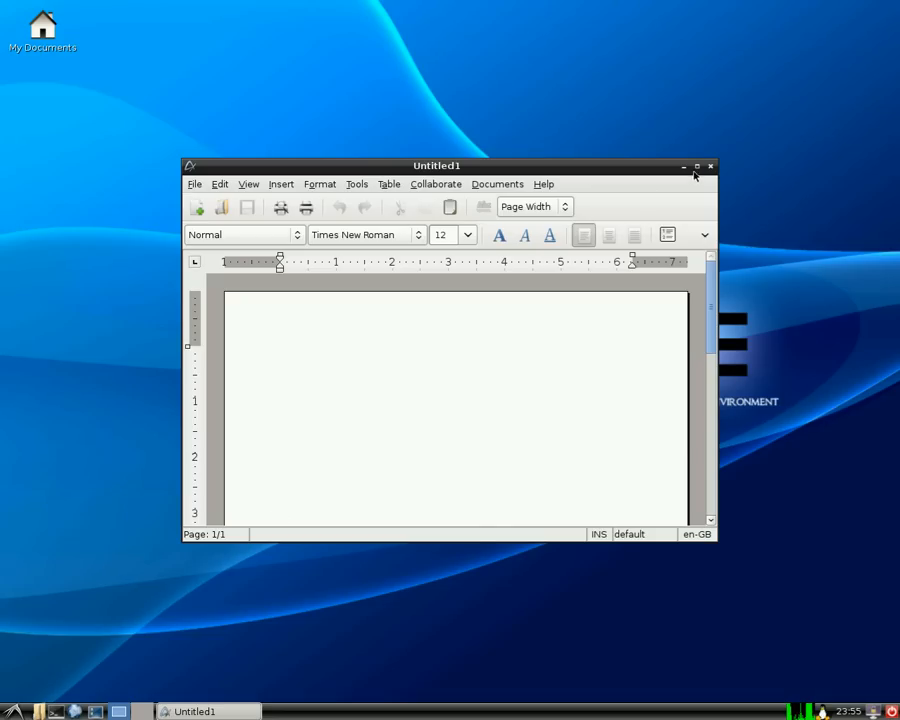
# Maximise AbiWord, view the About dialog showing version 2.6.4, then dismiss it
pyautogui.click(696, 166)
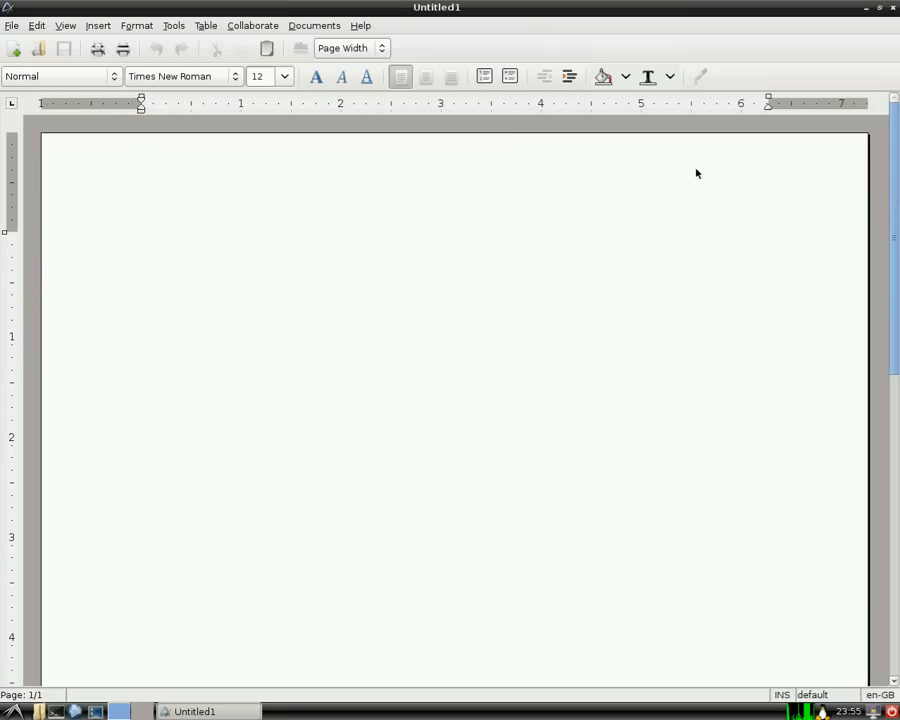
pyautogui.moveTo(512, 132)
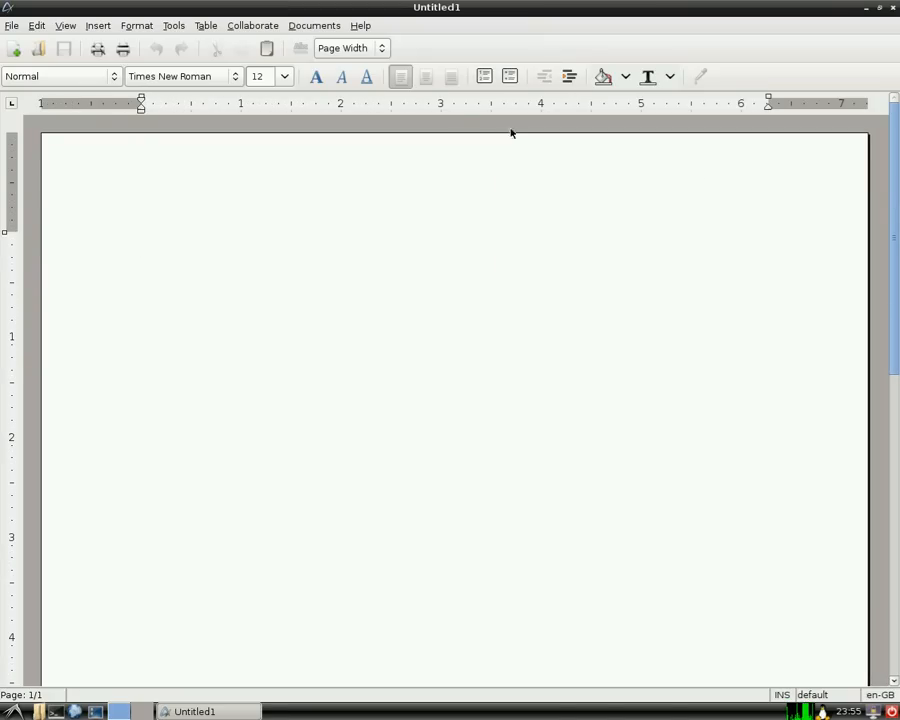
pyautogui.click(360, 24)
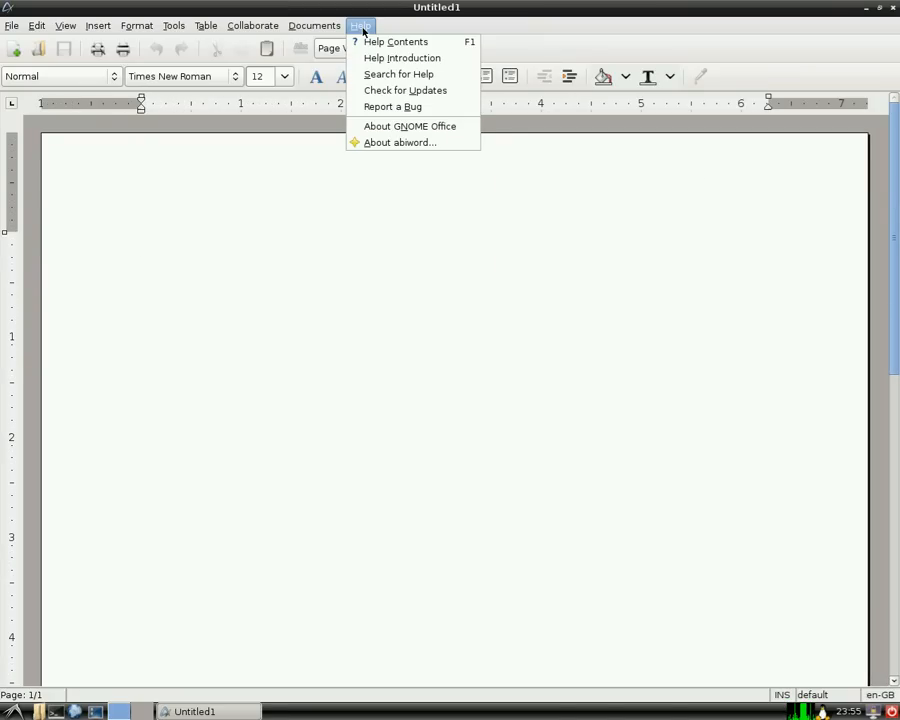
pyautogui.moveTo(408, 164)
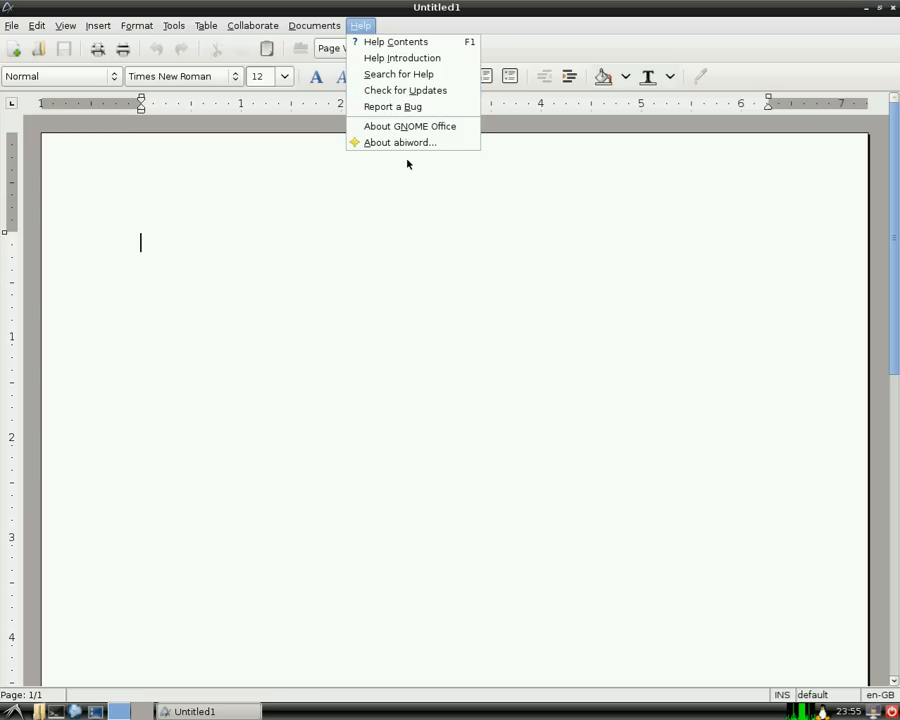
pyautogui.click(398, 142)
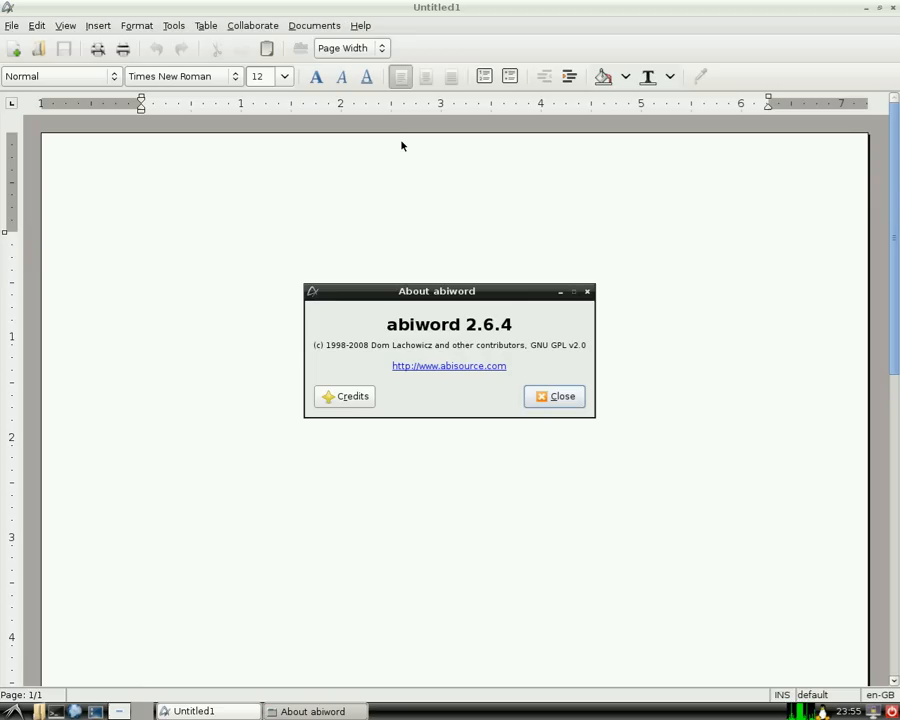
pyautogui.moveTo(528, 316)
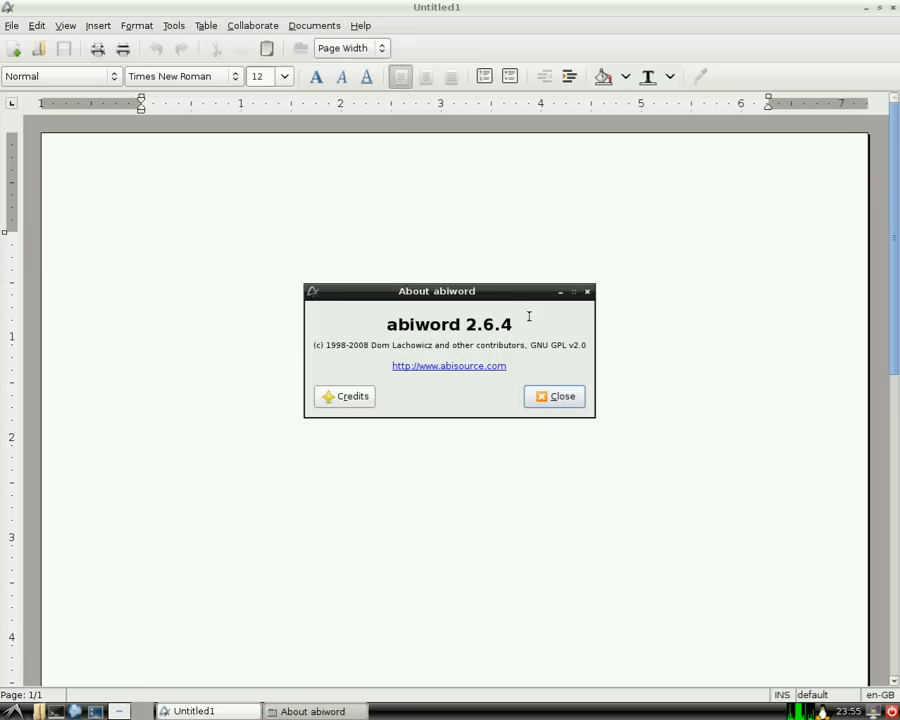
pyautogui.click(554, 396)
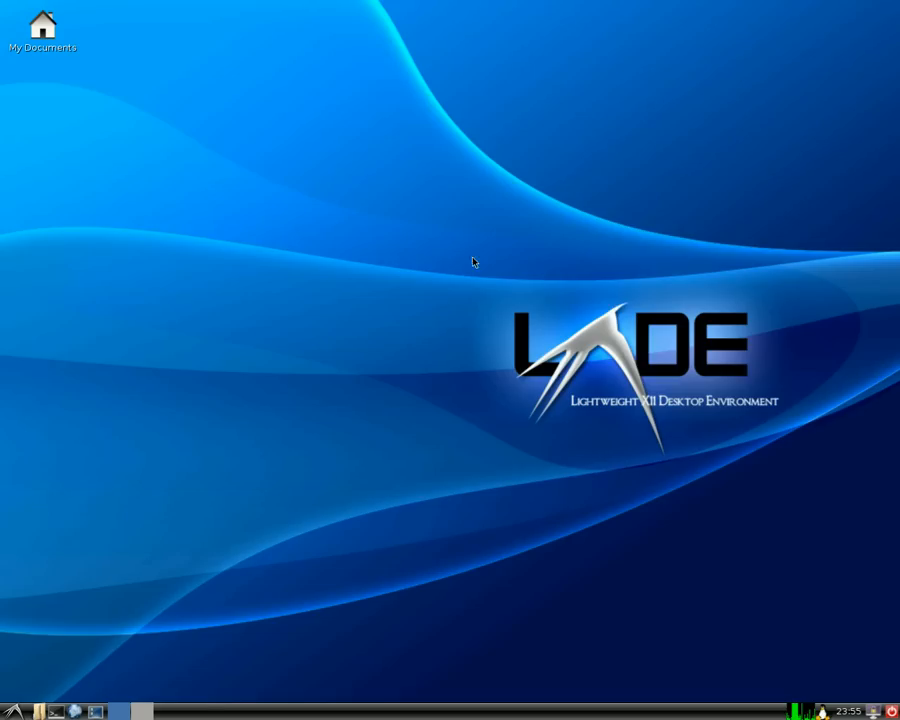
pyautogui.moveTo(454, 360)
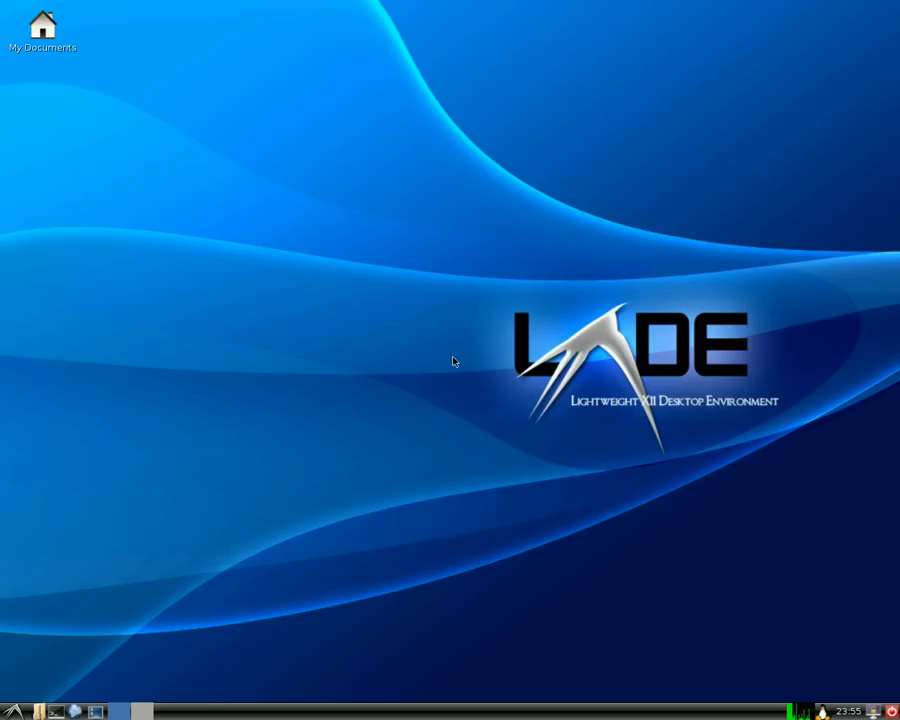
pyautogui.moveTo(430, 356)
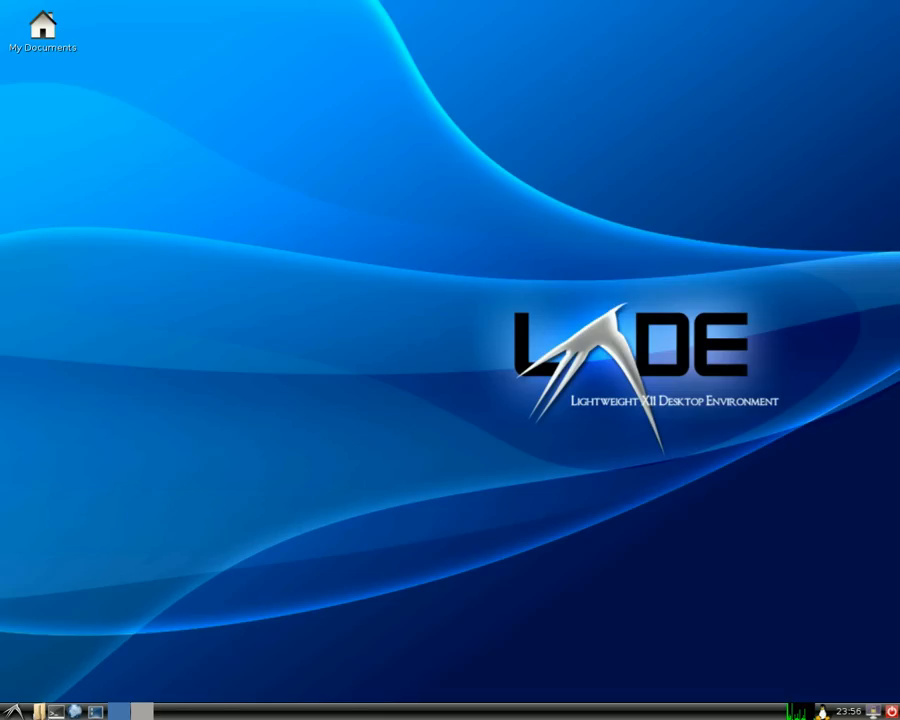
# Open LXTerminal and run apt-get install synaptic, reaching the continue prompt
pyautogui.click(58, 712)
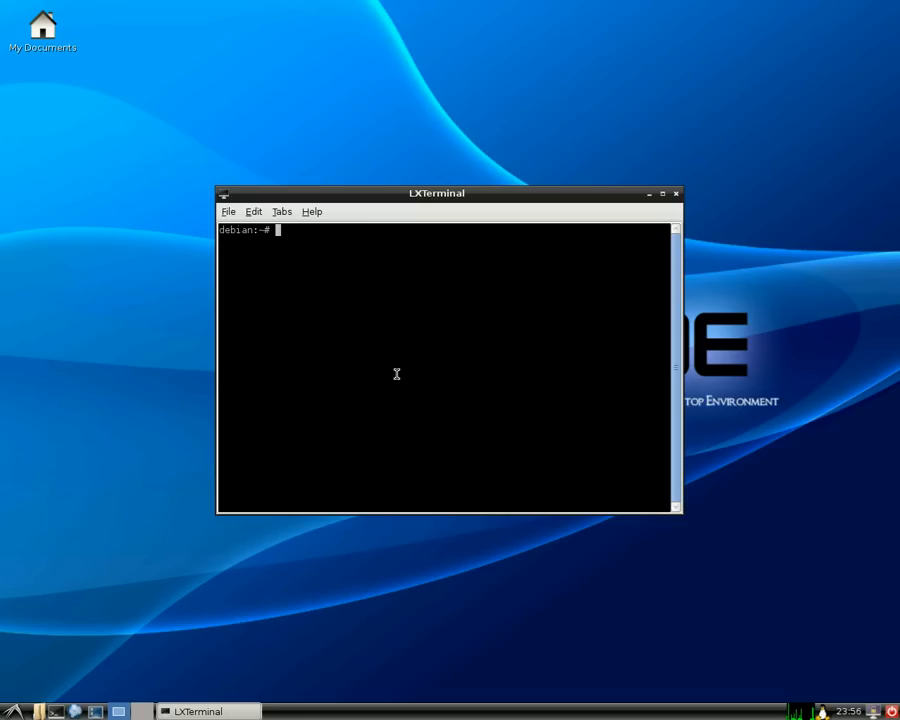
pyautogui.write('apt')
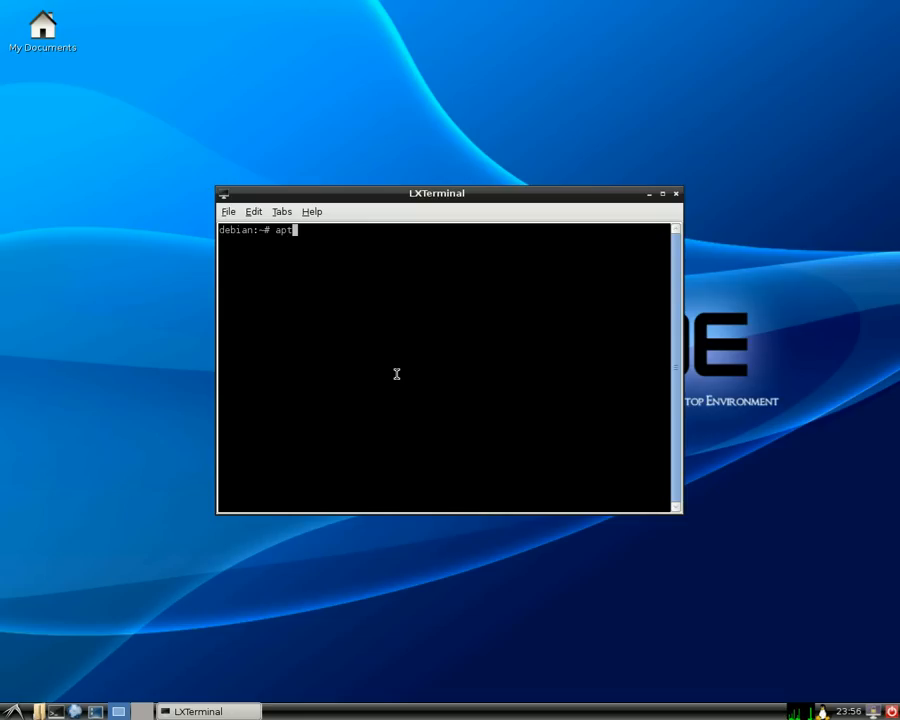
pyautogui.write('-get')
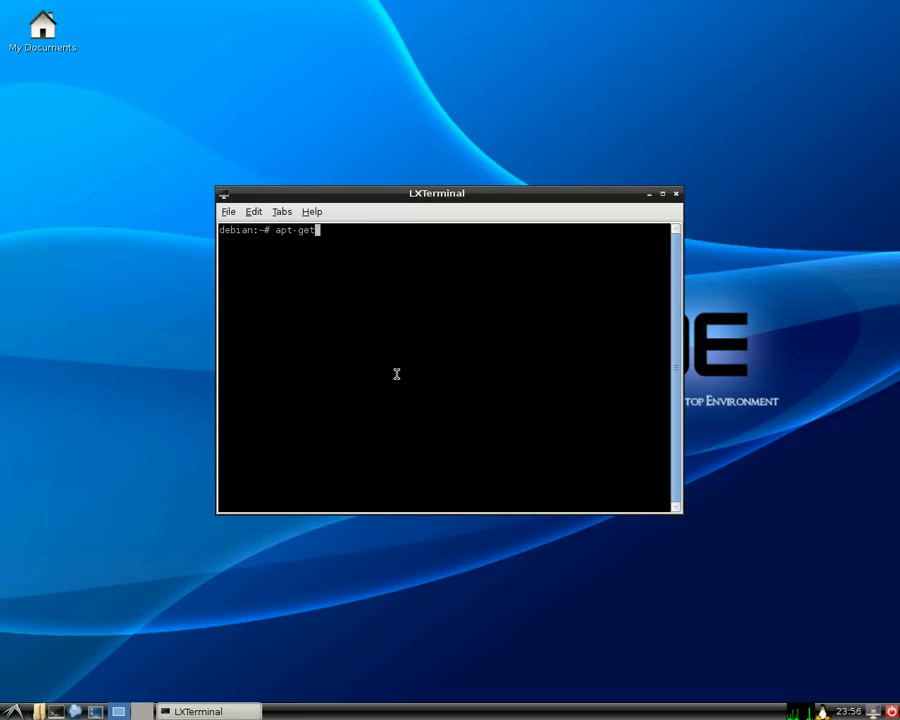
pyautogui.write('i')
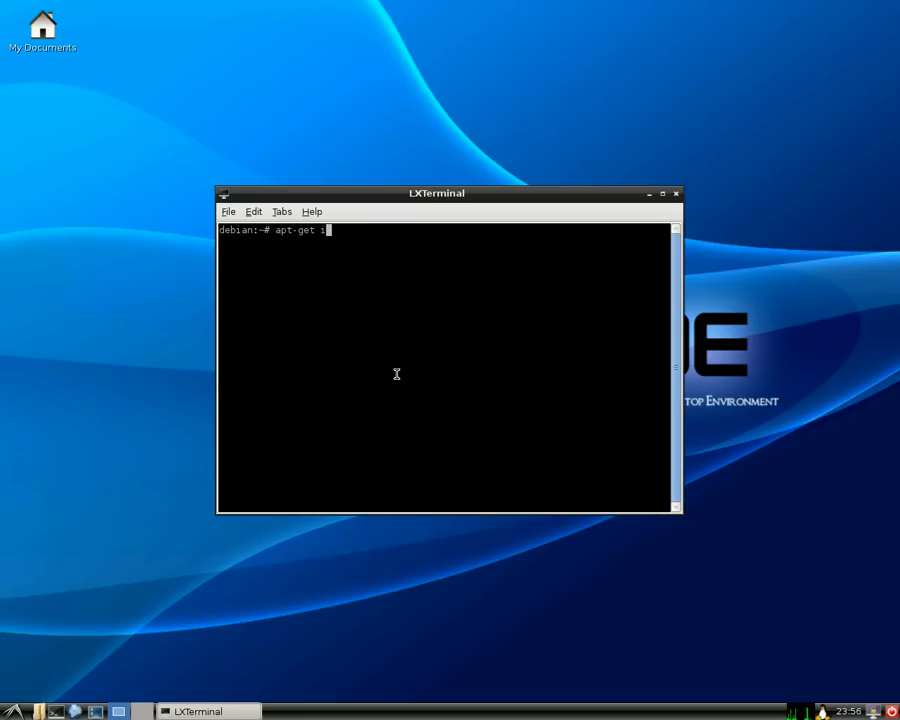
pyautogui.write('nstall')
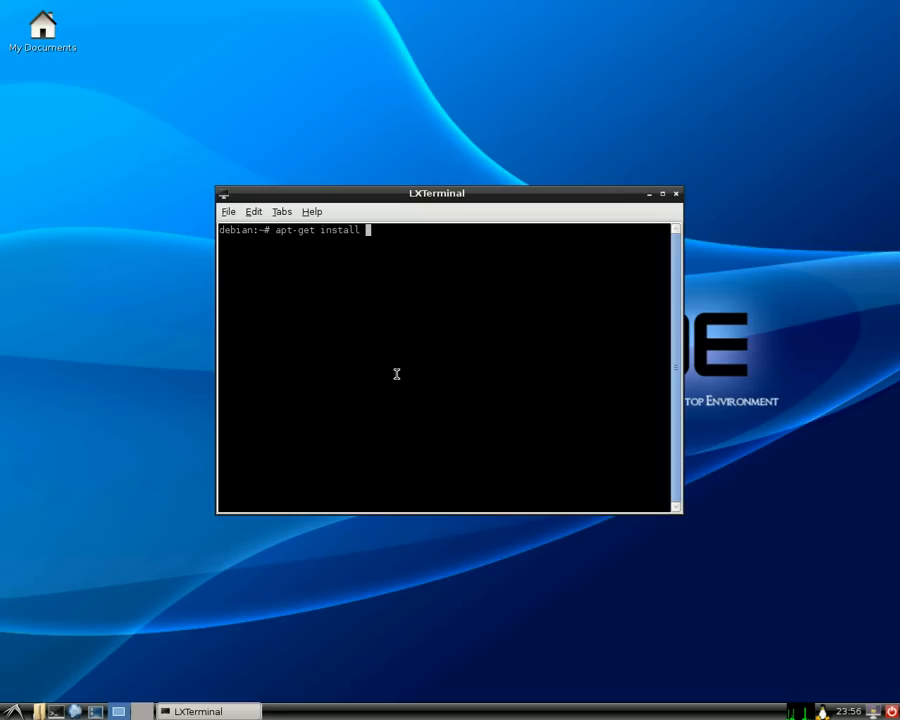
pyautogui.write('synap')
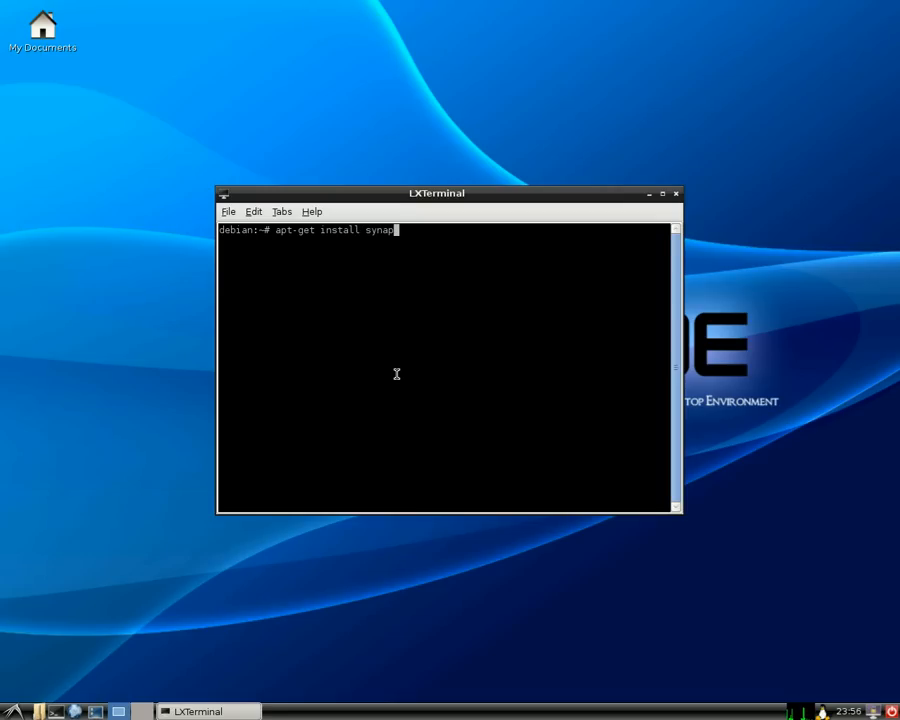
pyautogui.write('tic')
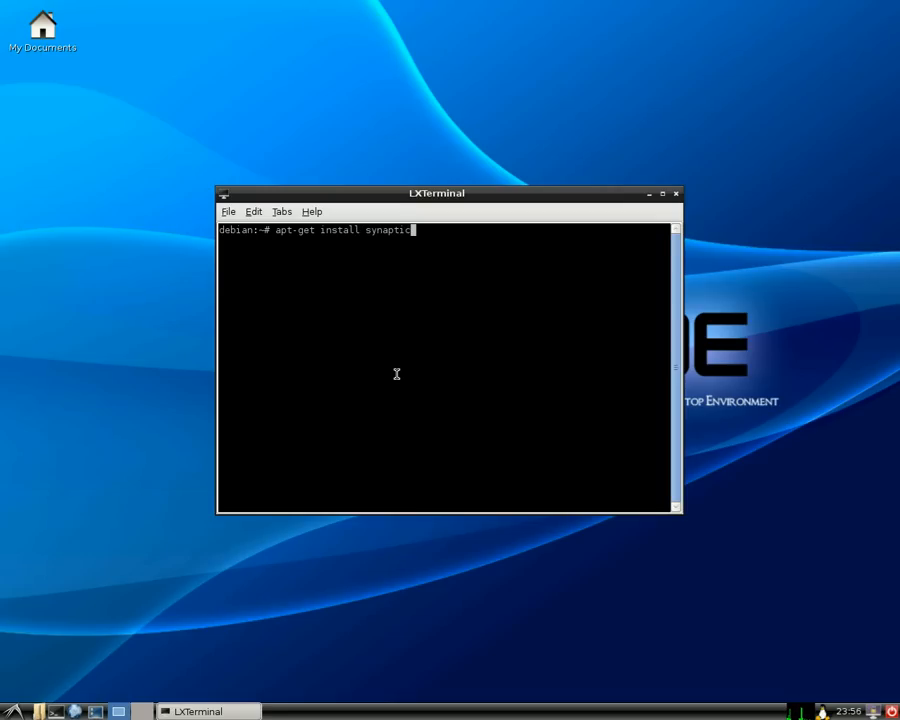
pyautogui.press('Return')
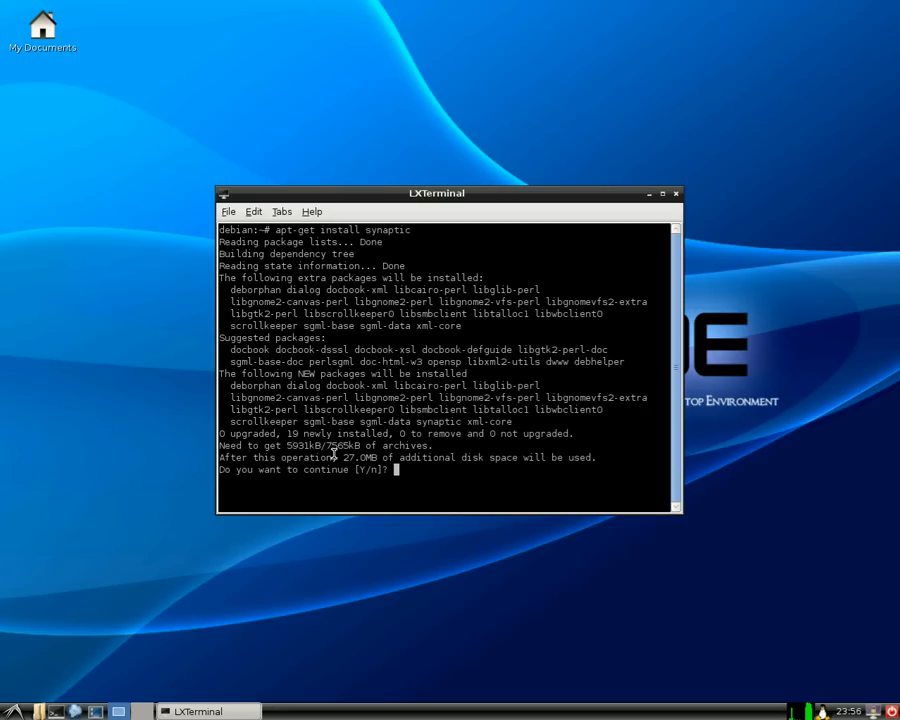
pyautogui.moveTo(444, 444)
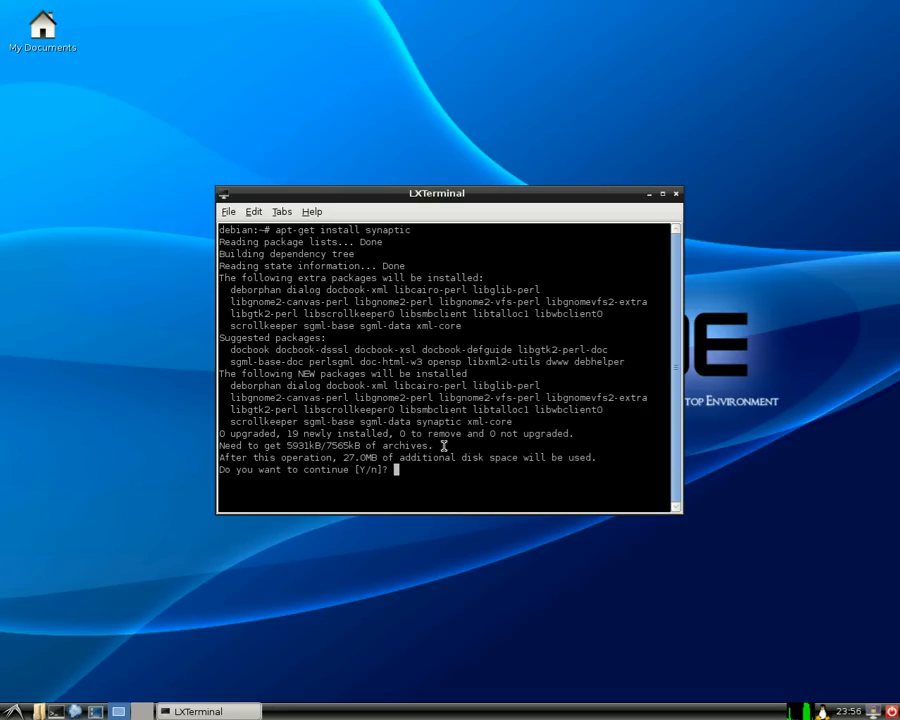
# Answer y at the Y/n prompt so synaptic and its extra packages install
pyautogui.write('y')
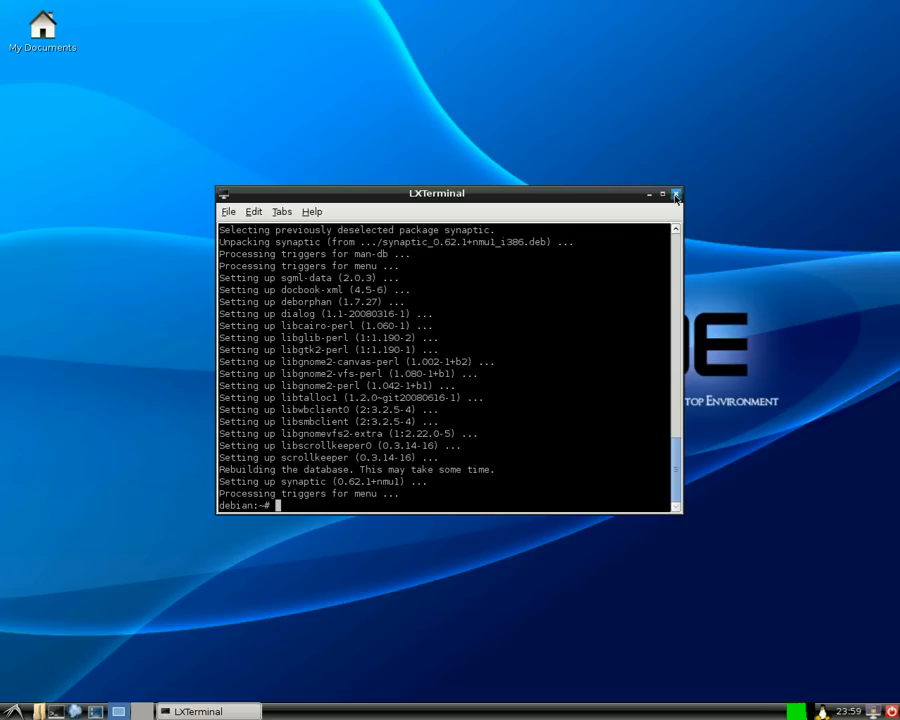
# Close the terminal and bring up the LXDE applications menu
pyautogui.click(676, 192)
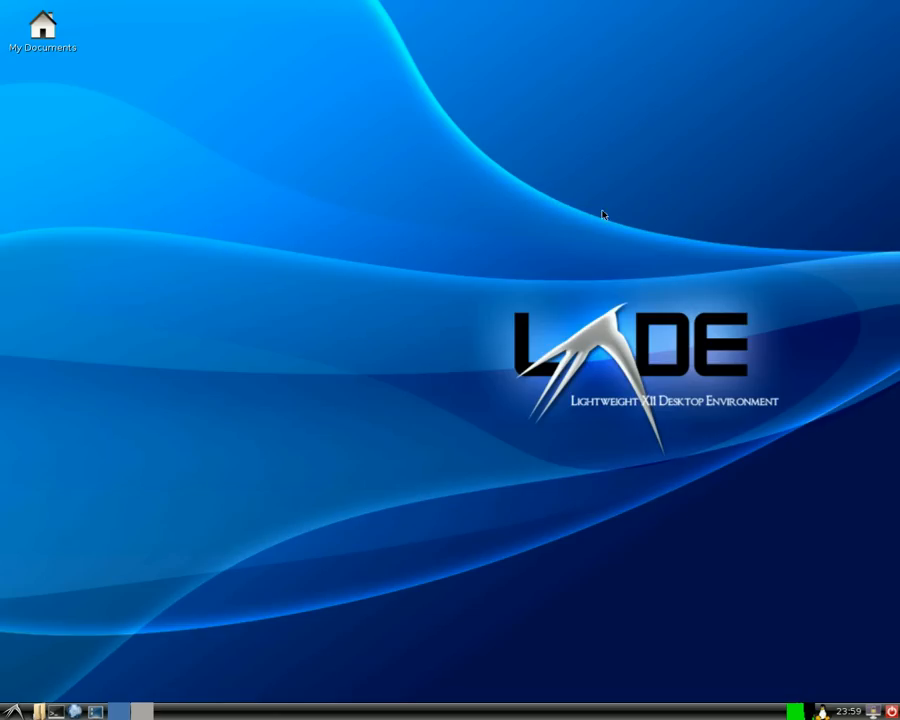
pyautogui.moveTo(796, 648)
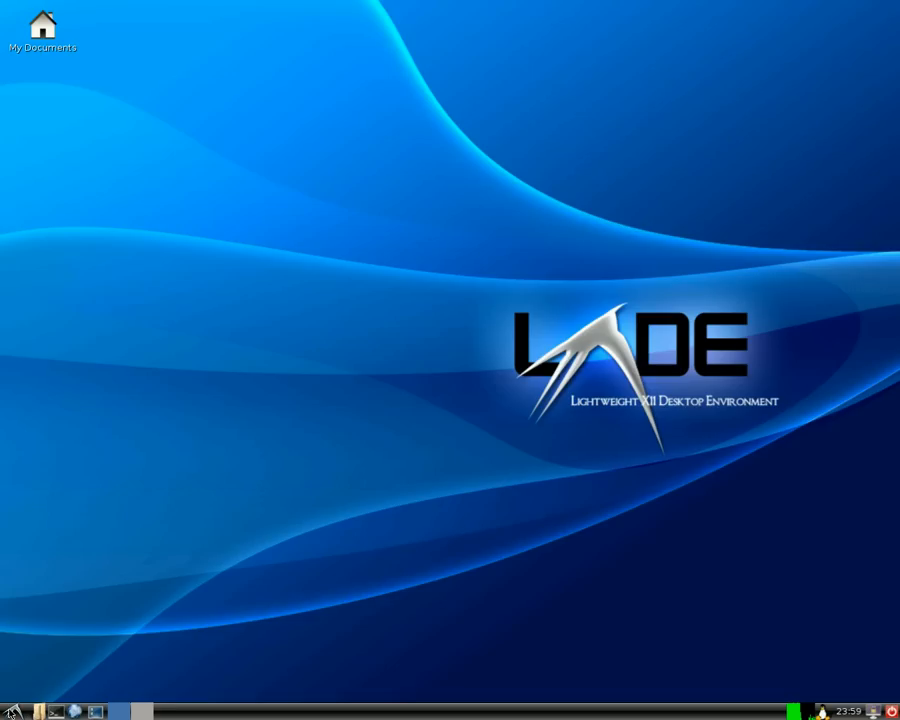
pyautogui.click(10, 712)
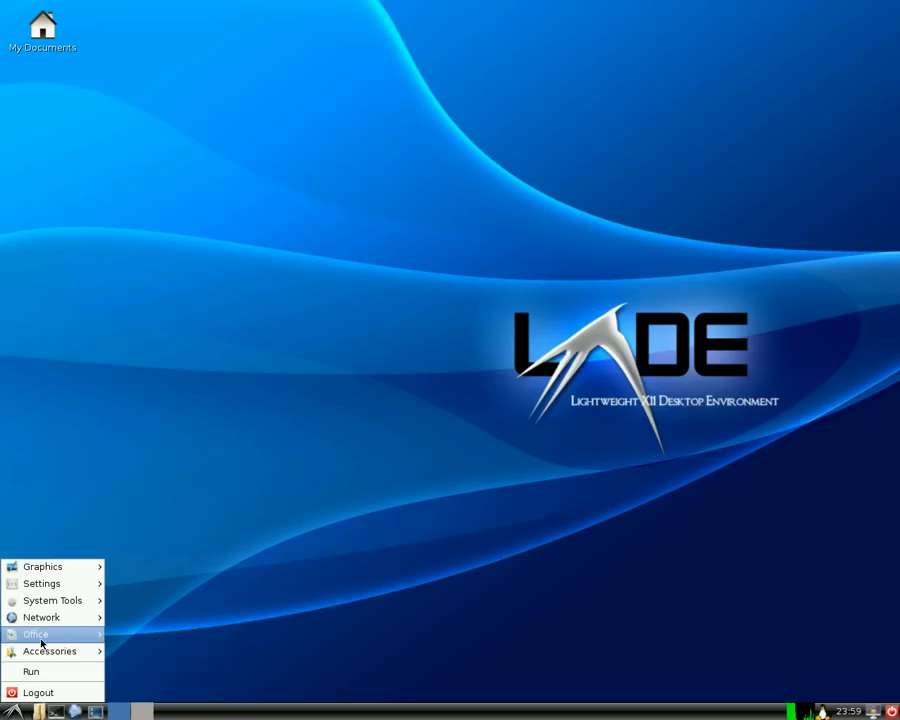
pyautogui.moveTo(52, 600)
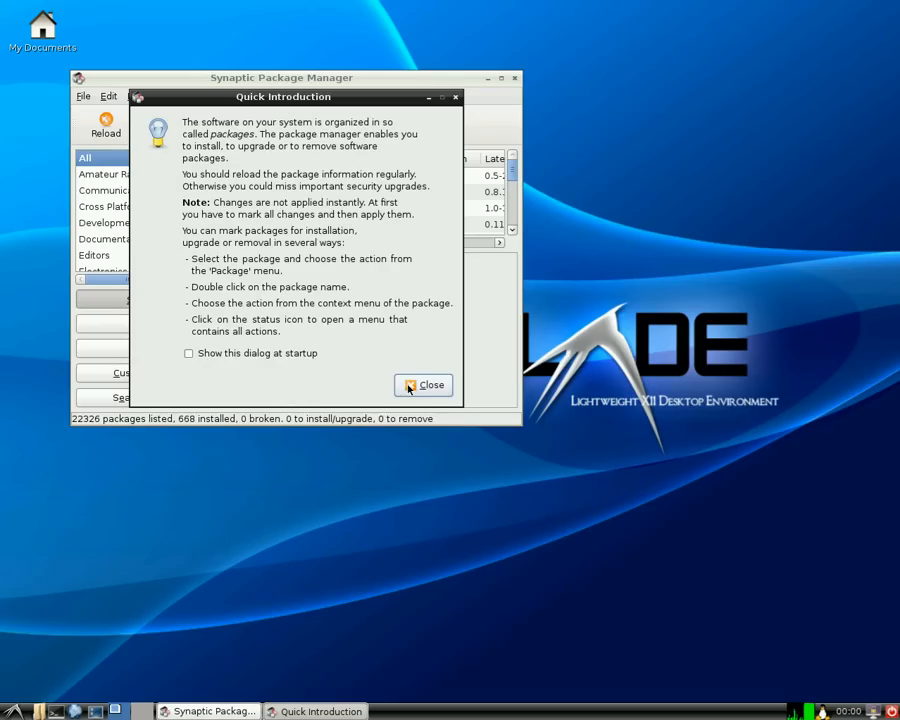
# Dismiss the Quick Introduction, reload the package information and maximise the Synaptic window
pyautogui.click(424, 384)
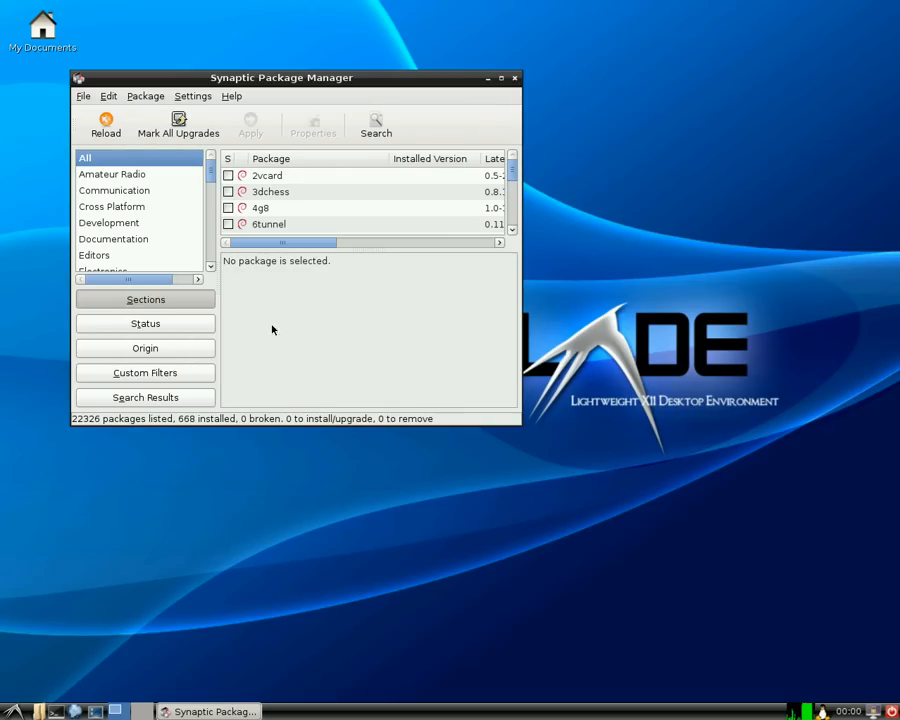
pyautogui.click(104, 124)
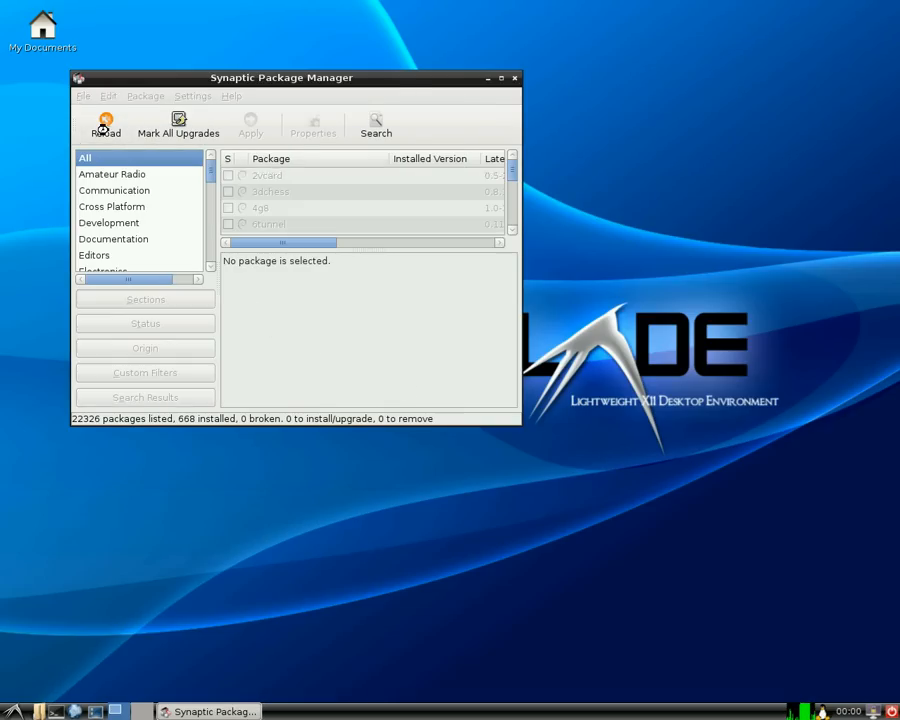
pyautogui.click(104, 124)
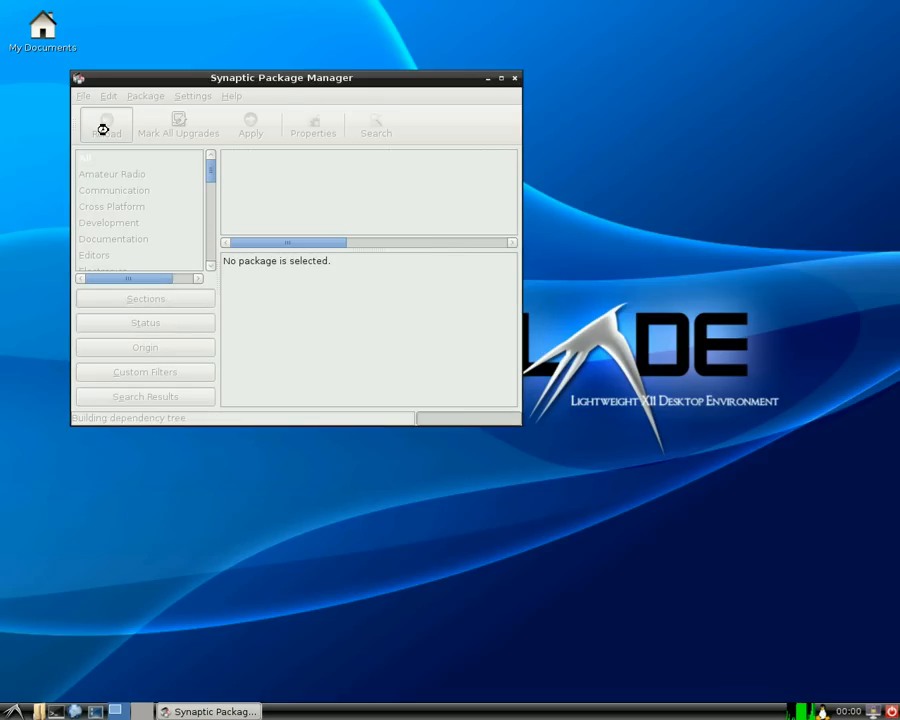
pyautogui.click(104, 124)
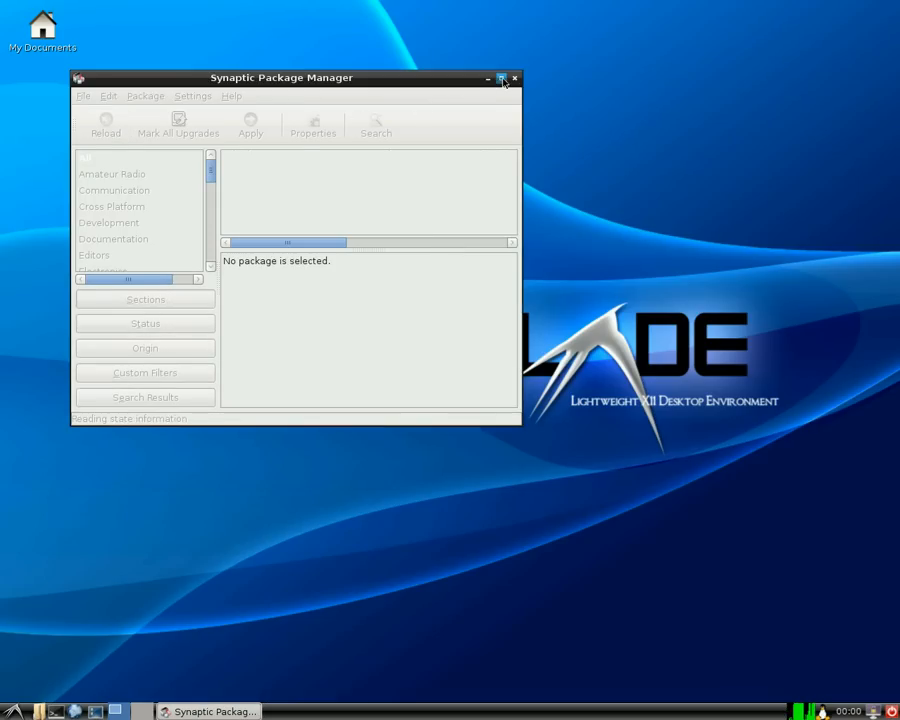
pyautogui.click(504, 78)
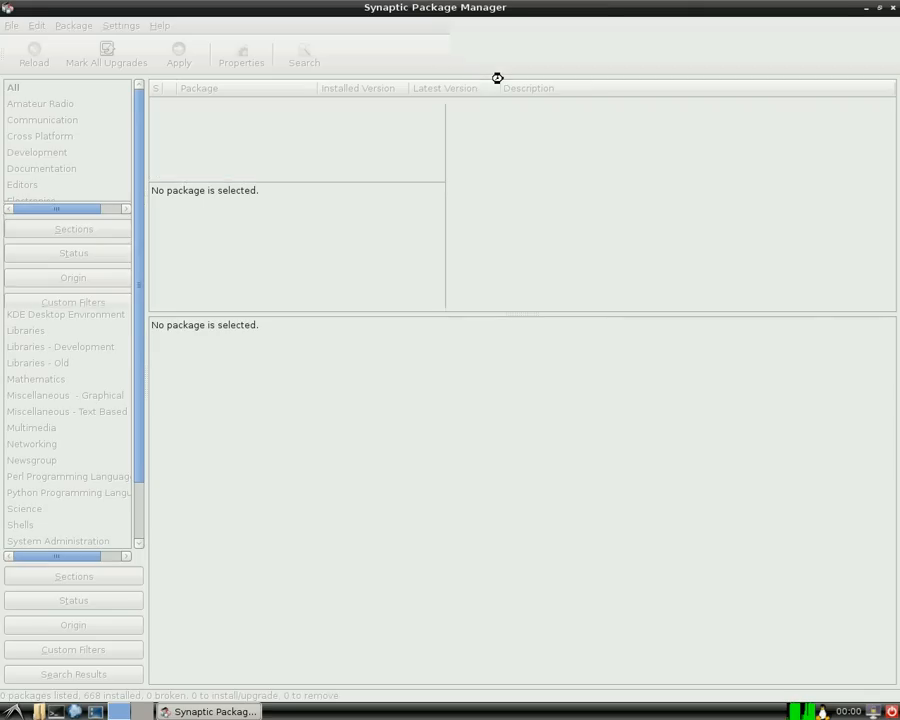
pyautogui.click(12, 88)
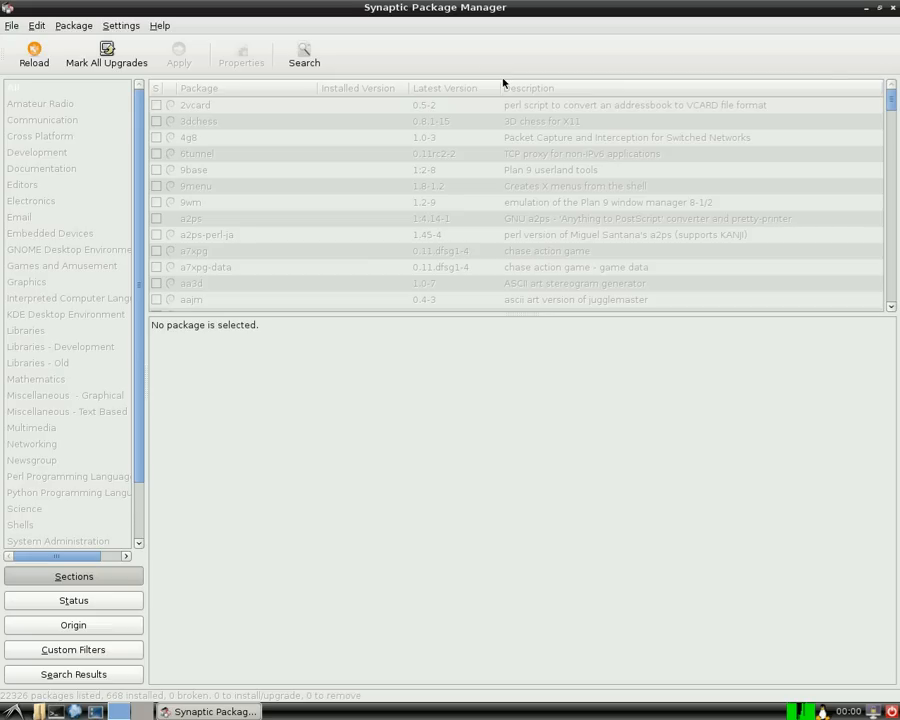
pyautogui.click(16, 88)
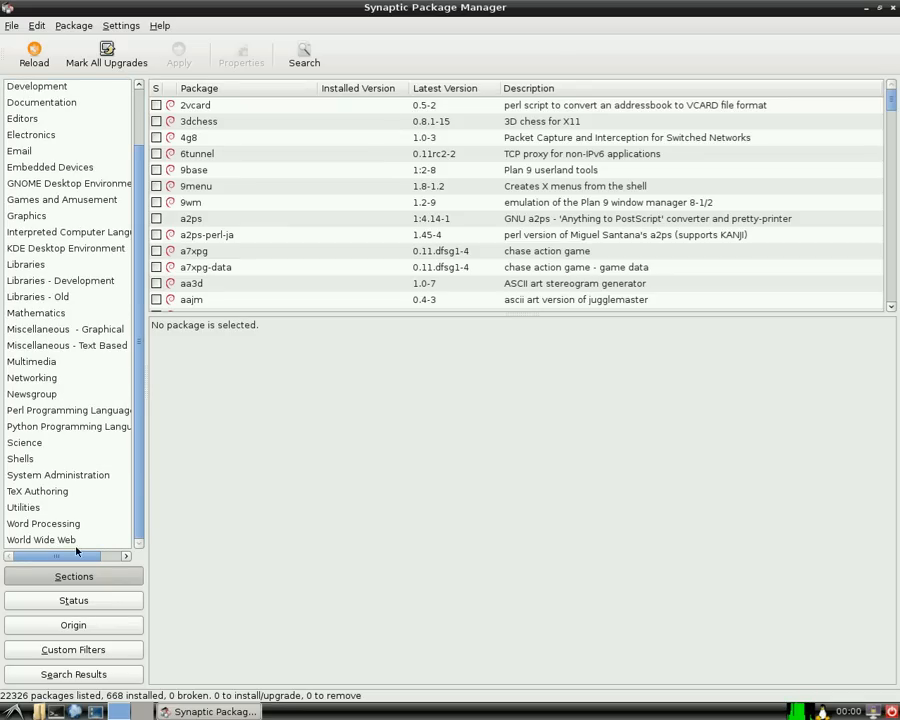
pyautogui.click(42, 540)
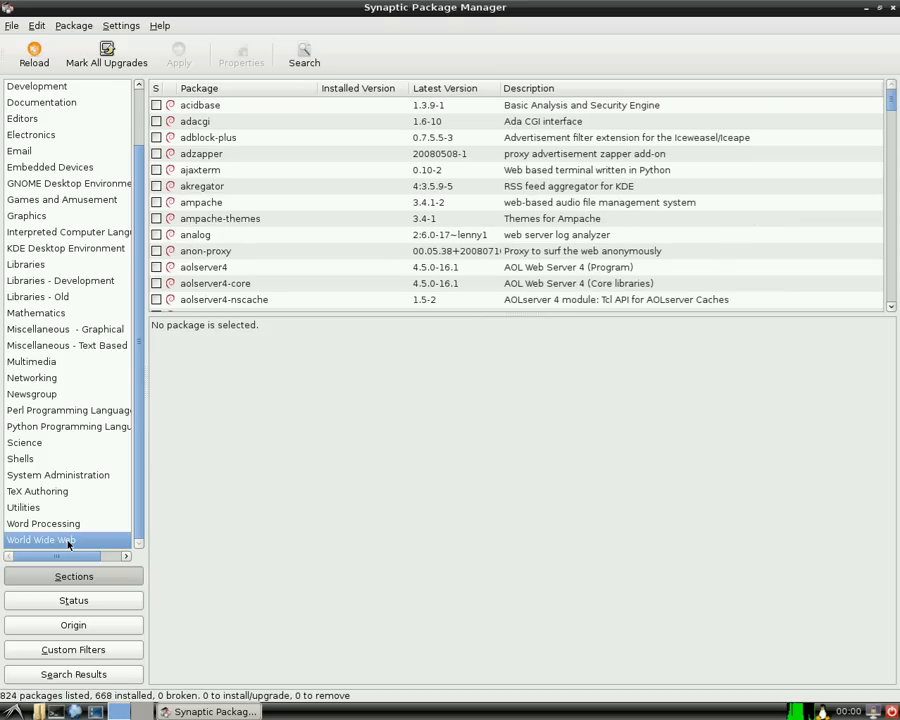
pyautogui.scroll(-3)
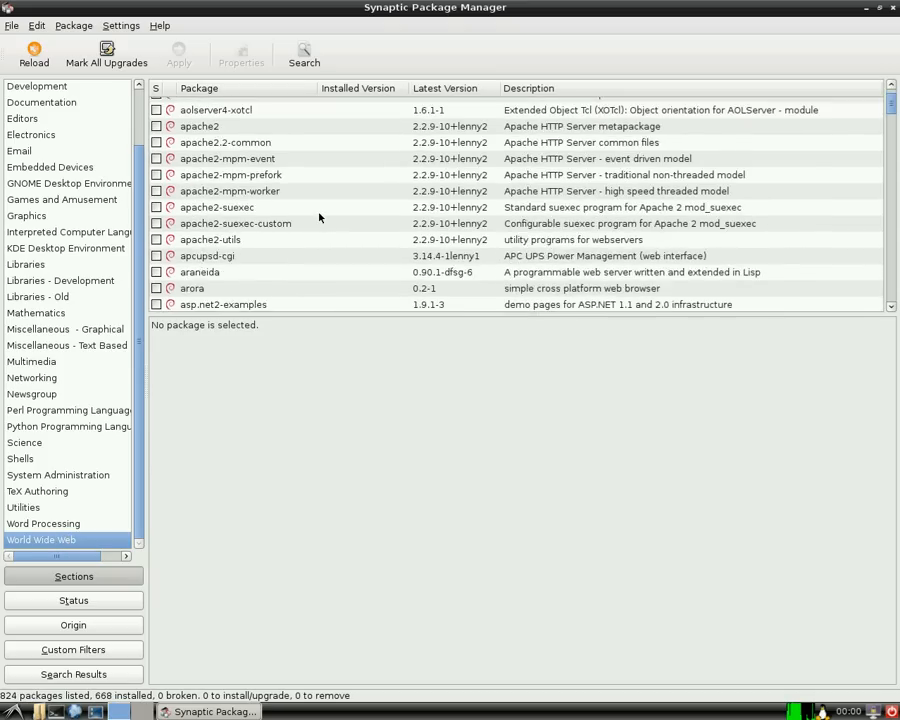
pyautogui.scroll(-3)
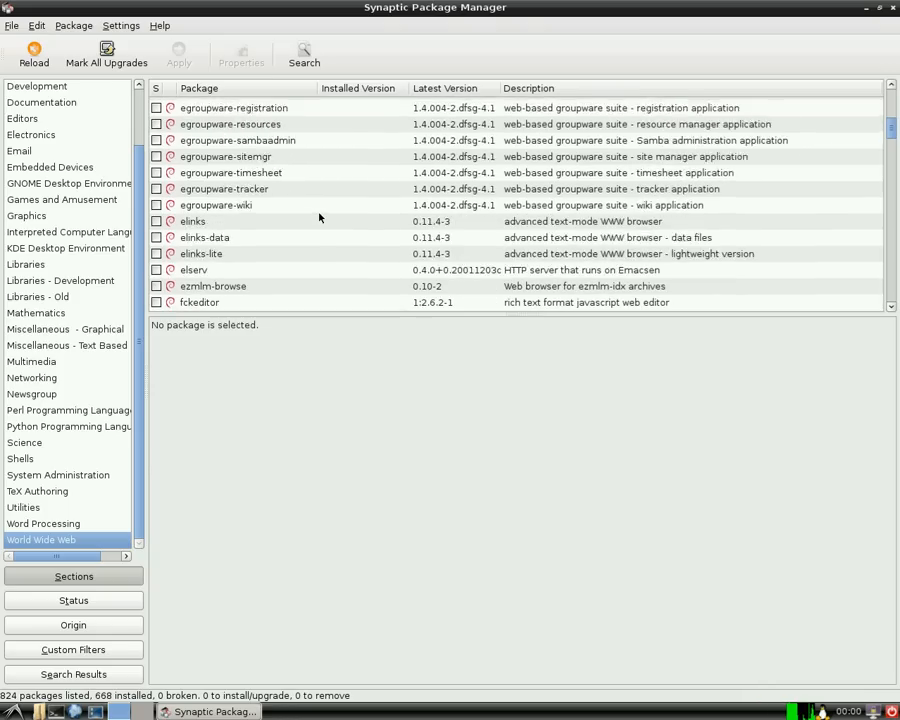
pyautogui.scroll(-3)
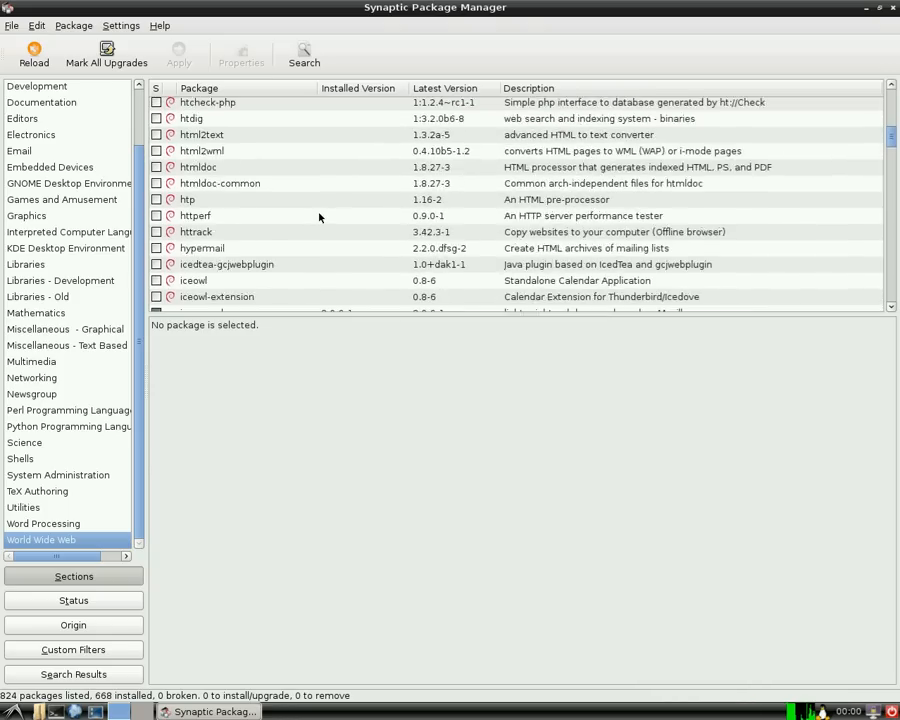
pyautogui.scroll(-3)
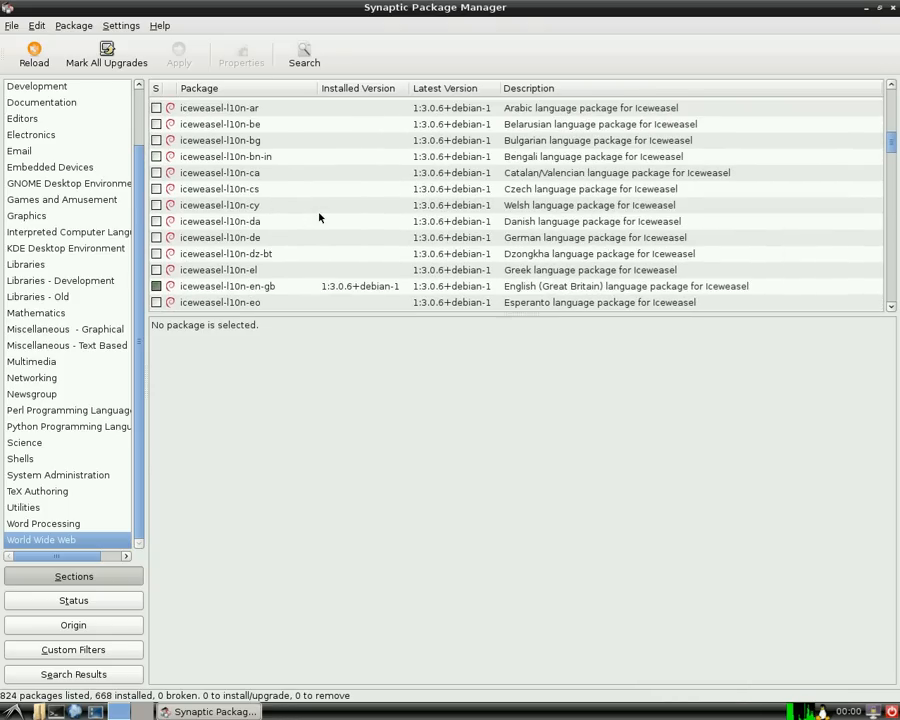
pyautogui.scroll(-3)
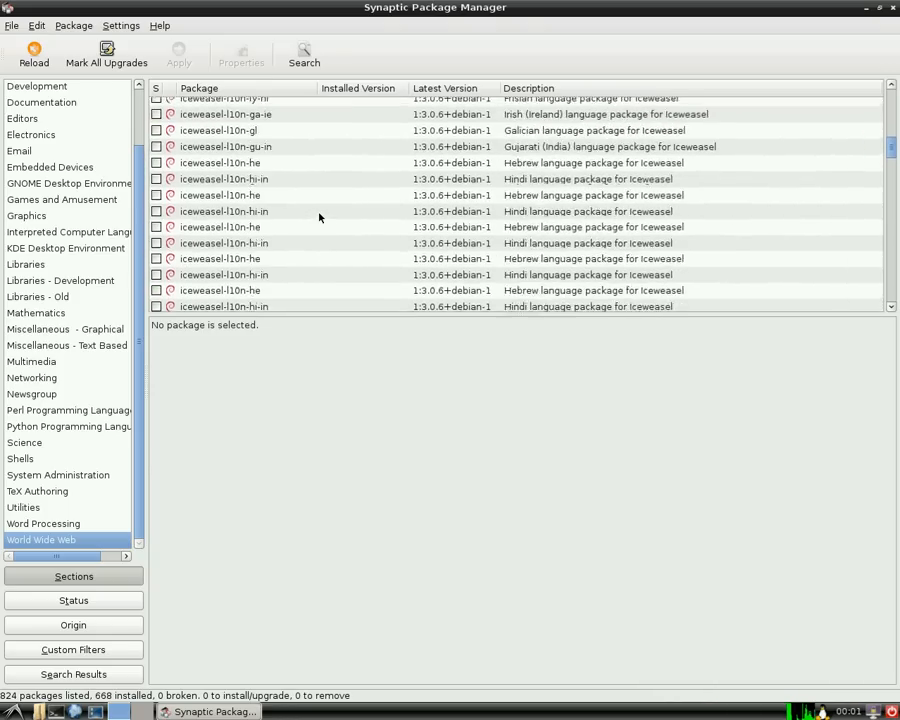
pyautogui.scroll(-3)
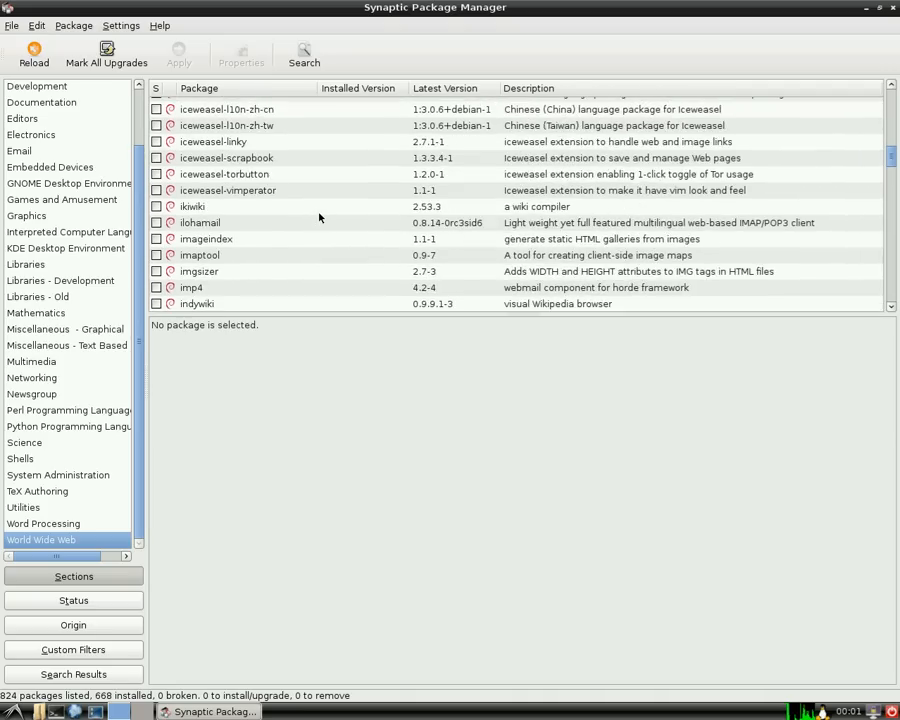
pyautogui.scroll(-3)
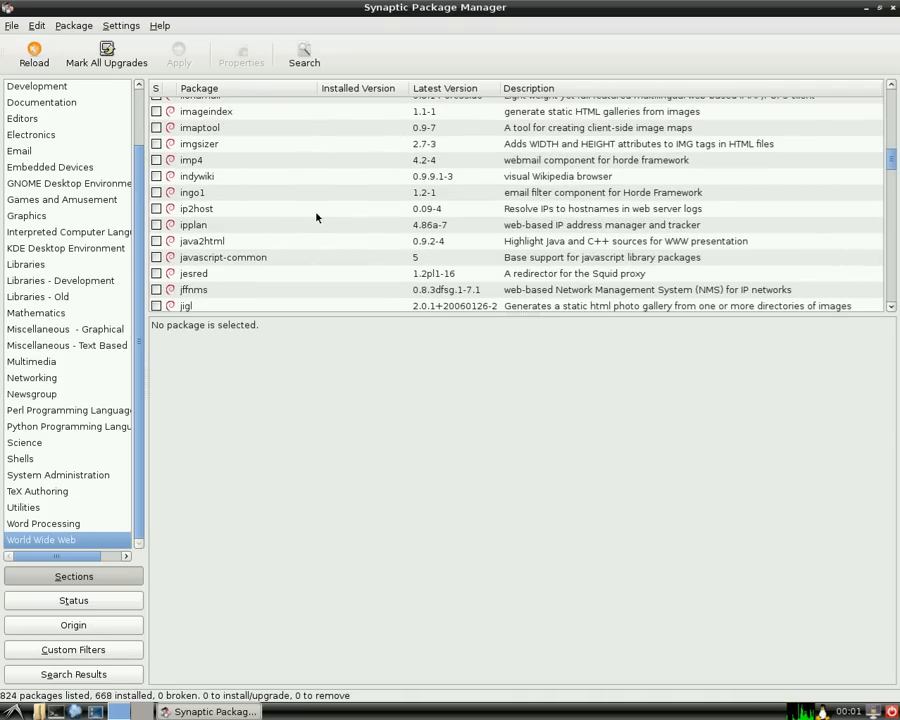
pyautogui.moveTo(70, 276)
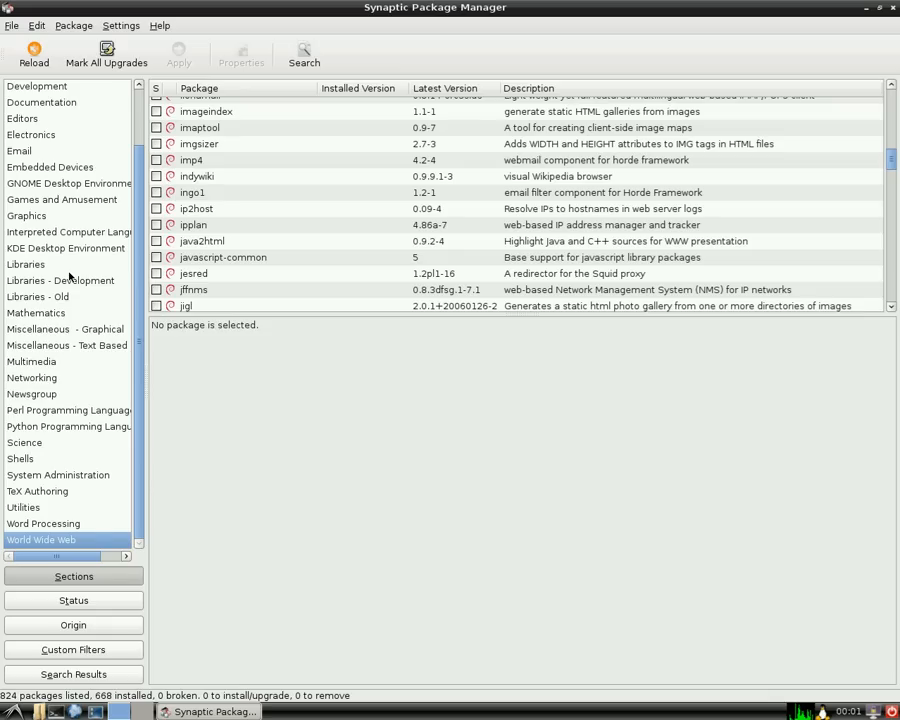
# Show the Multimedia section and select the audacious package to see its description
pyautogui.scroll(3)
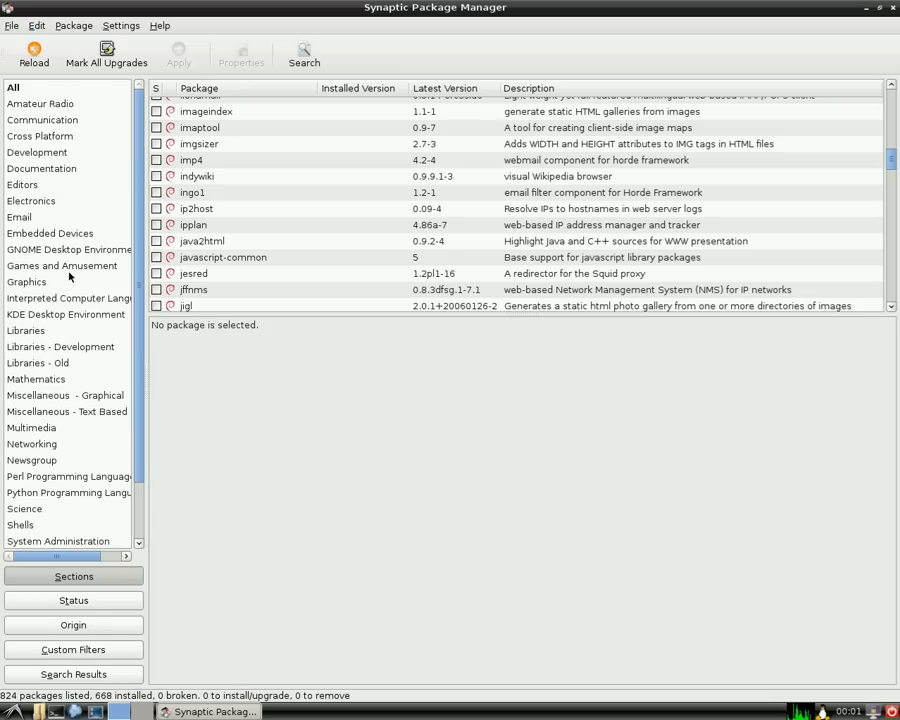
pyautogui.moveTo(56, 308)
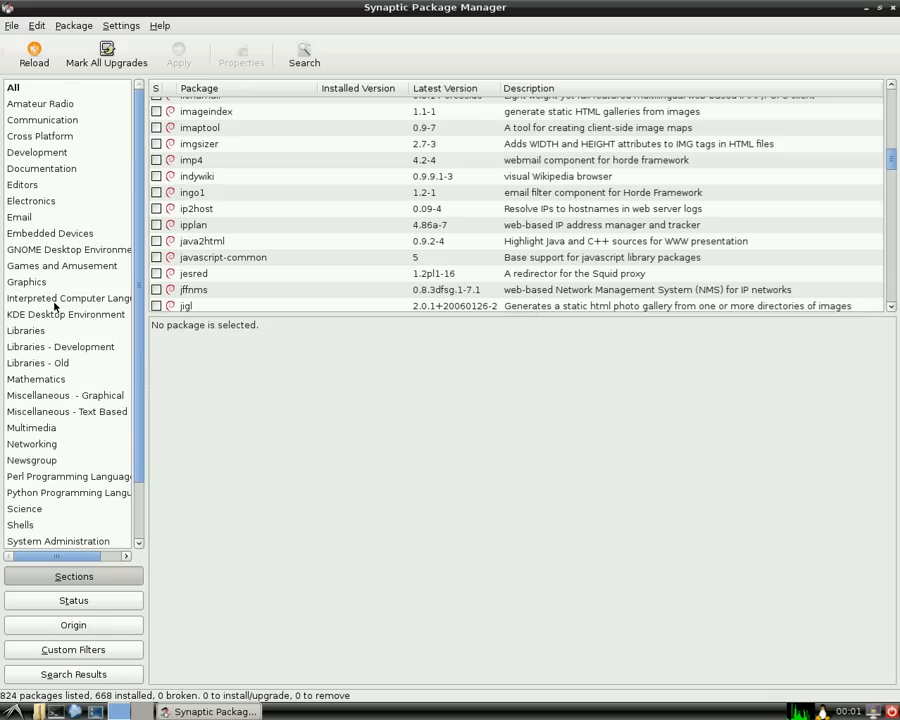
pyautogui.click(32, 428)
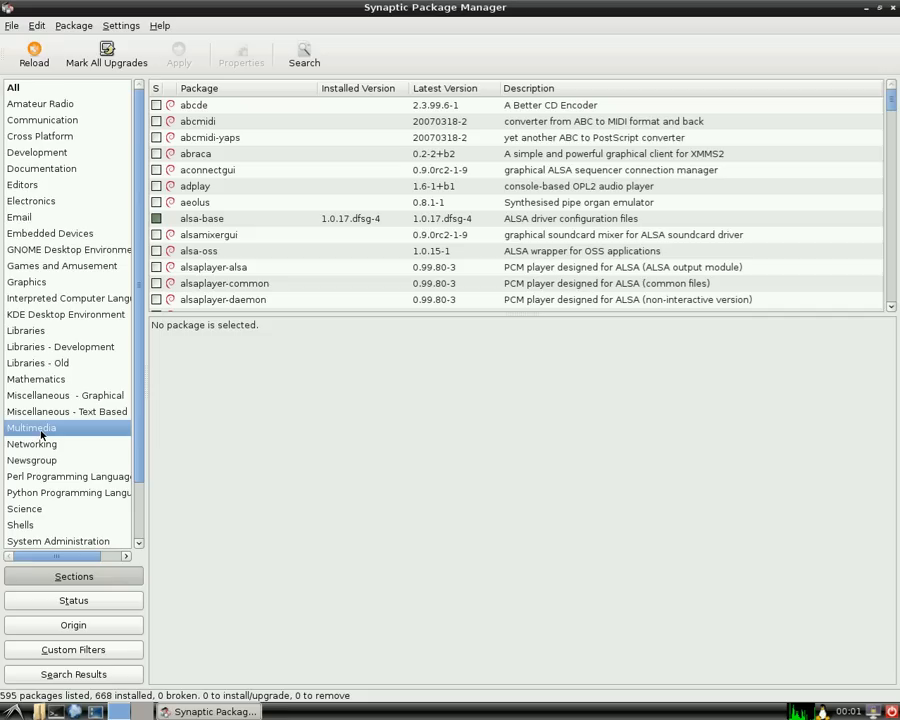
pyautogui.moveTo(384, 204)
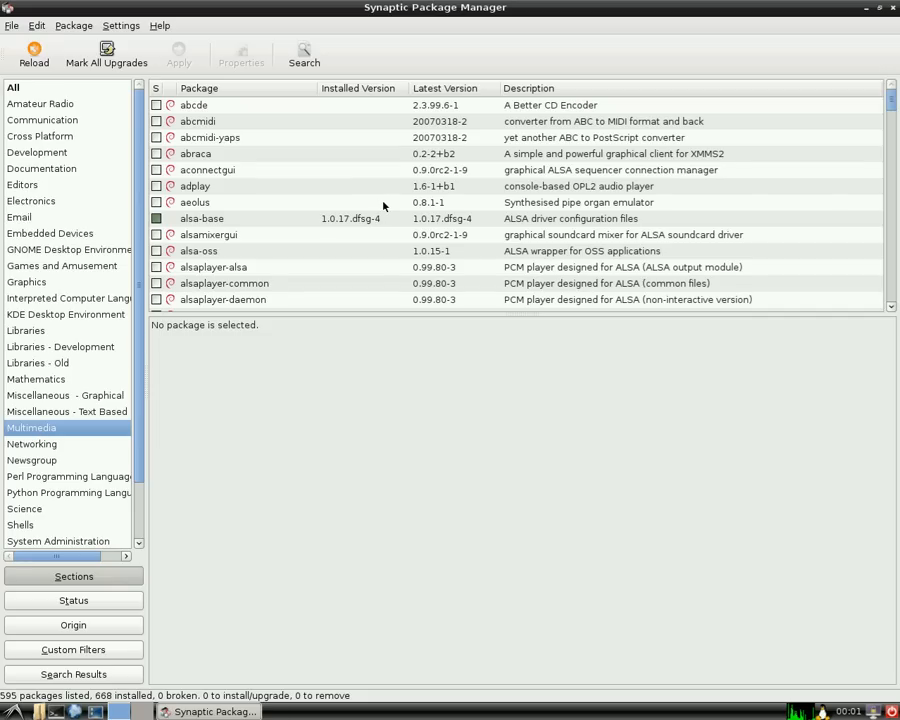
pyautogui.scroll(-3)
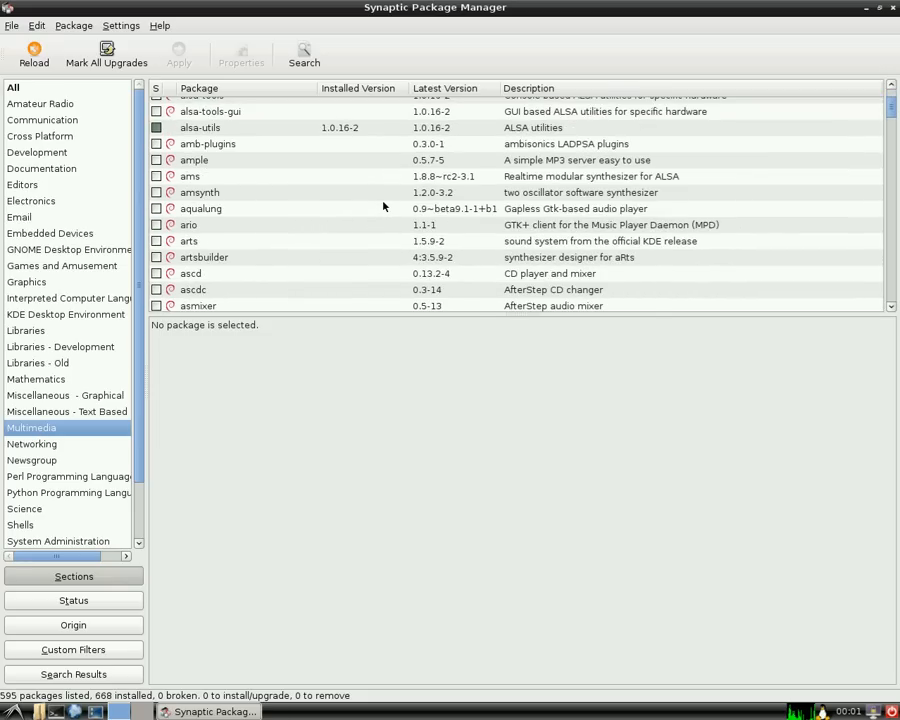
pyautogui.scroll(-3)
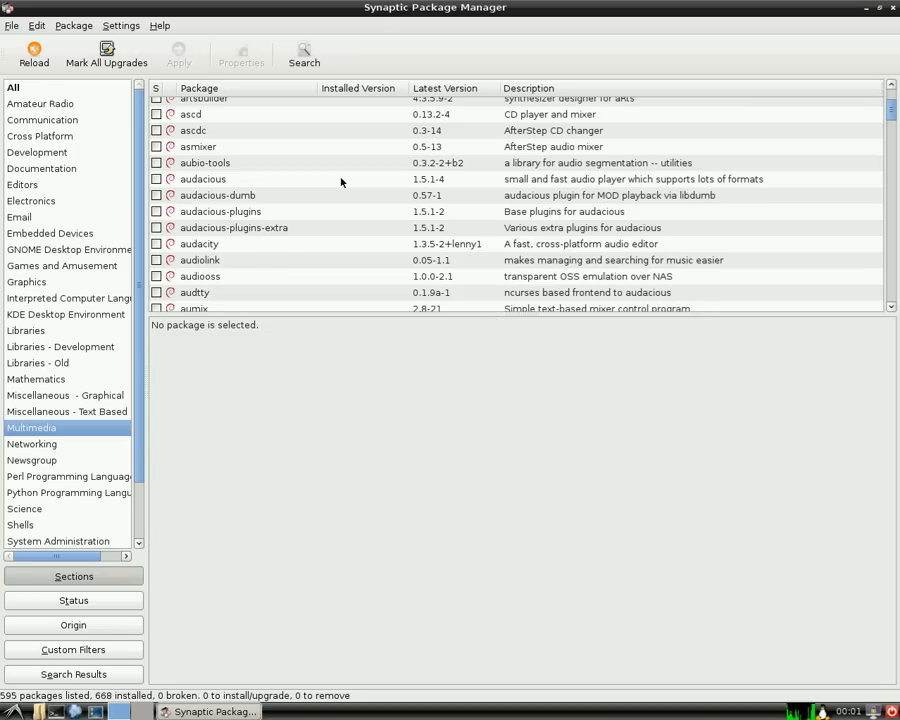
pyautogui.click(204, 180)
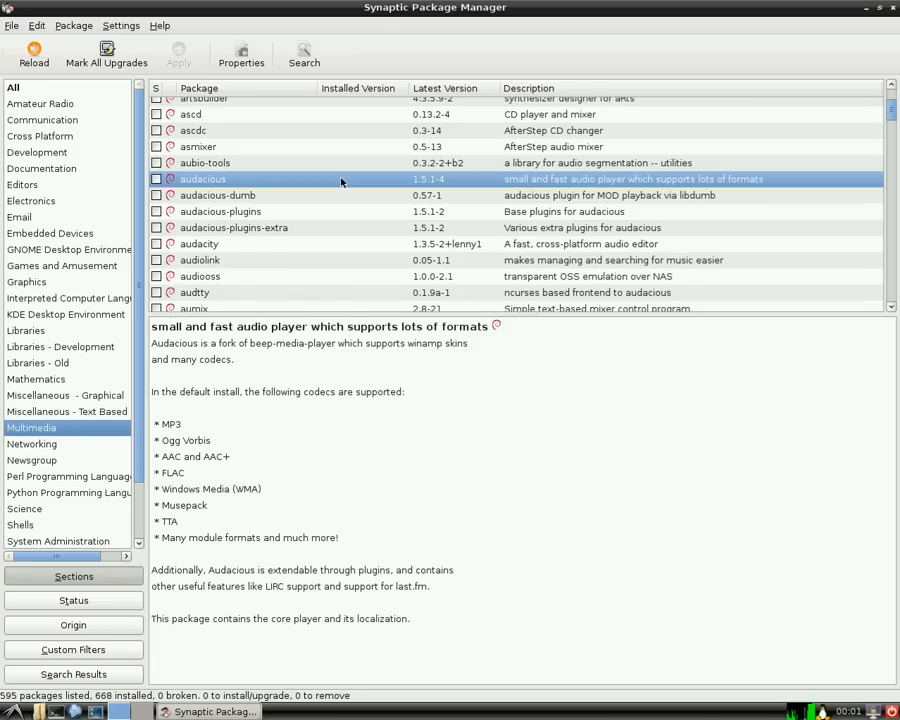
pyautogui.moveTo(384, 264)
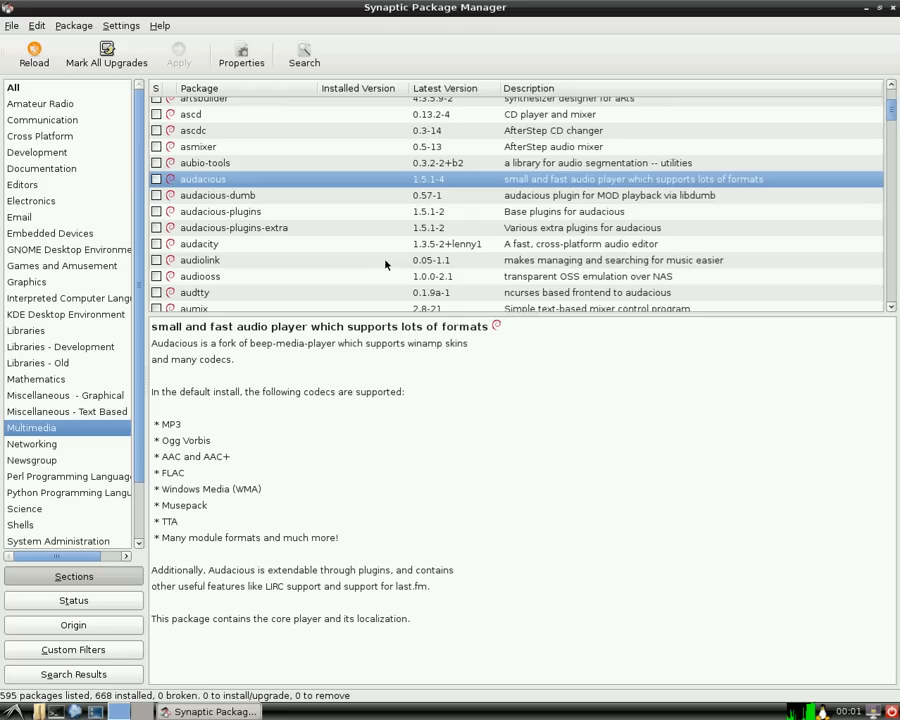
pyautogui.moveTo(440, 404)
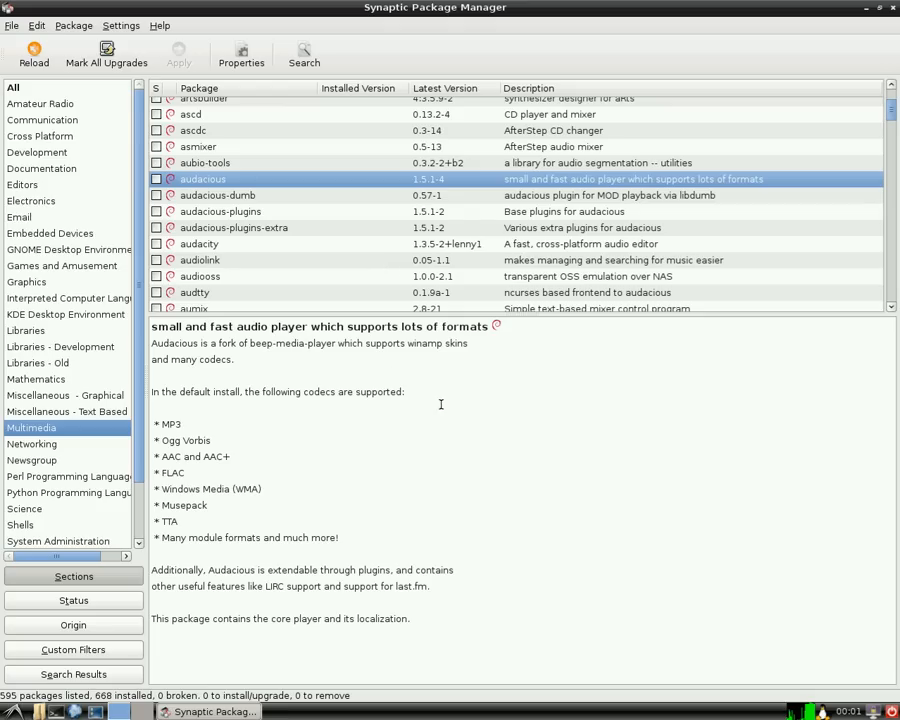
pyautogui.moveTo(302, 452)
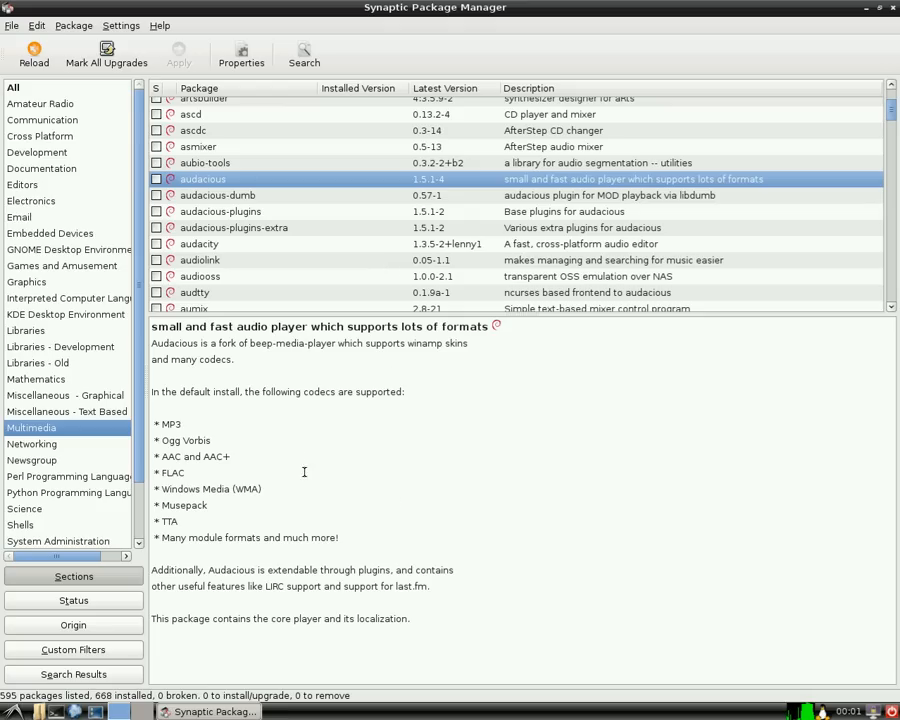
pyautogui.moveTo(496, 502)
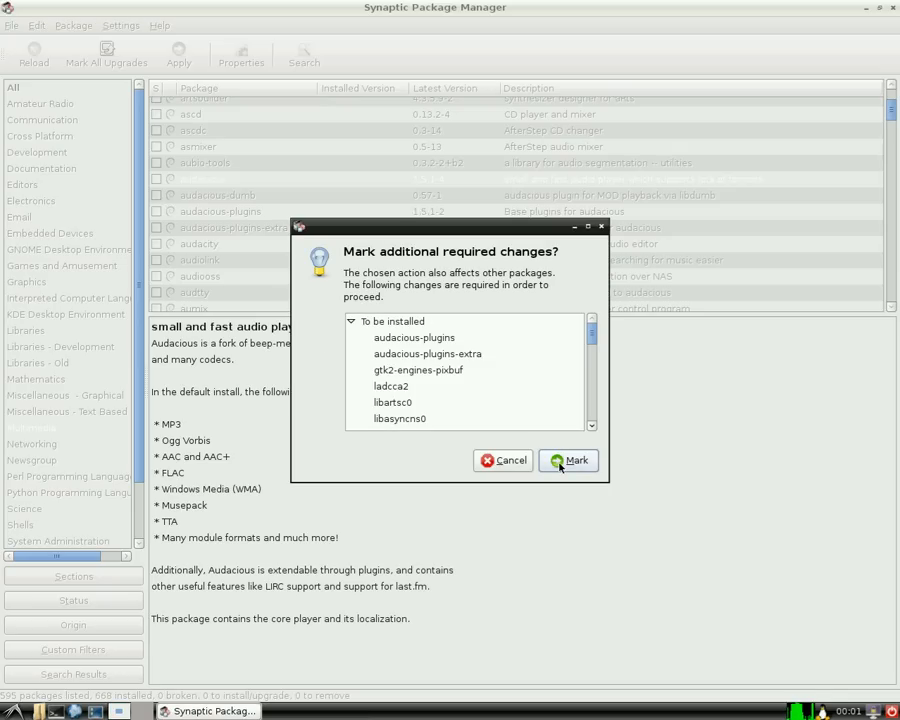
# Mark Audacious's required extra packages and apply the changes, confirming the 48 new packages
pyautogui.click(568, 460)
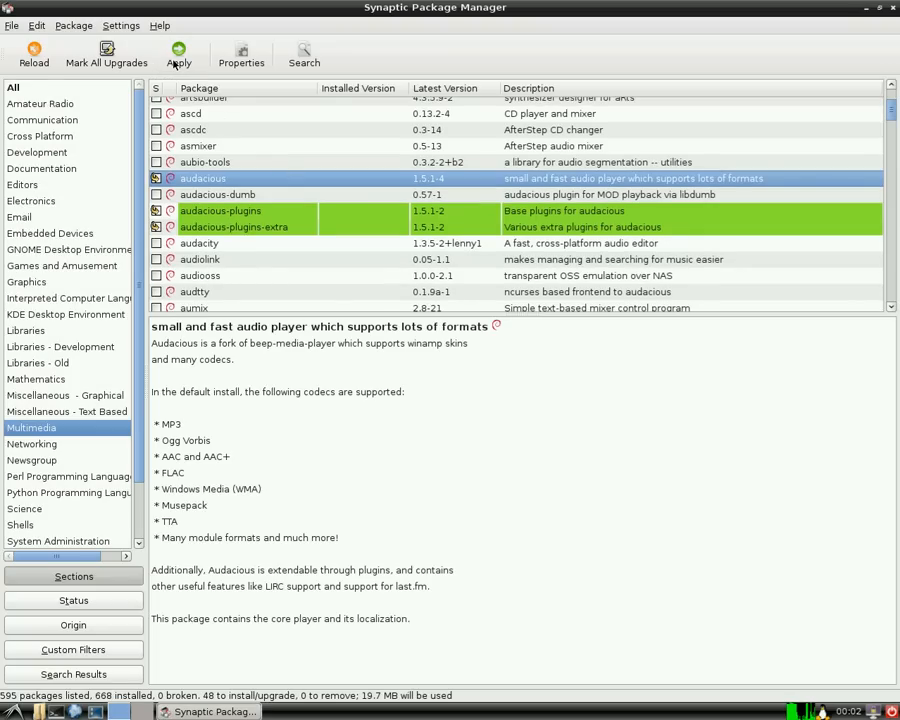
pyautogui.click(178, 56)
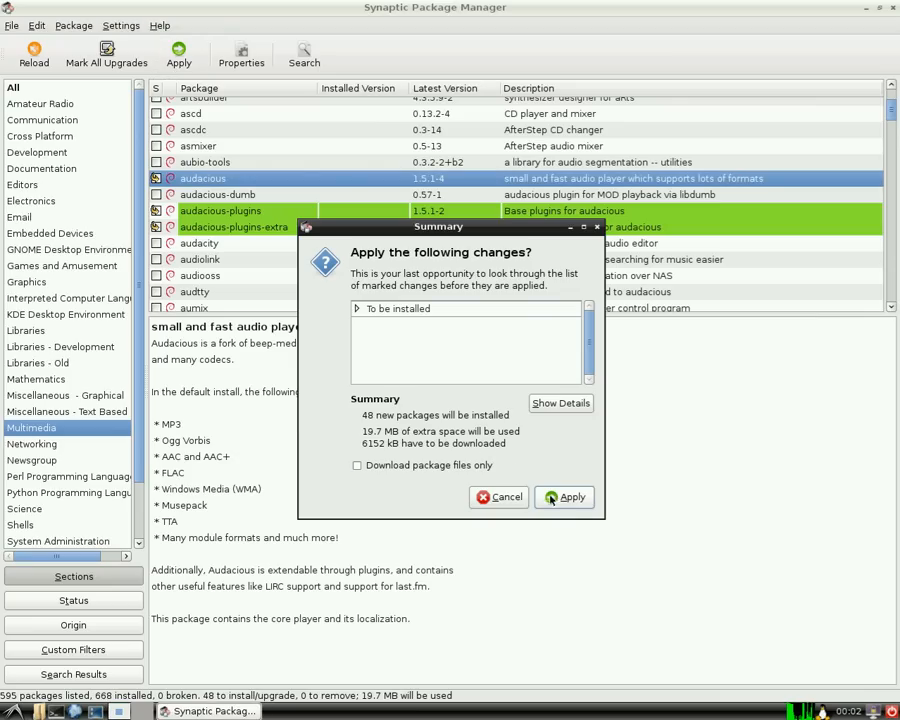
pyautogui.click(564, 496)
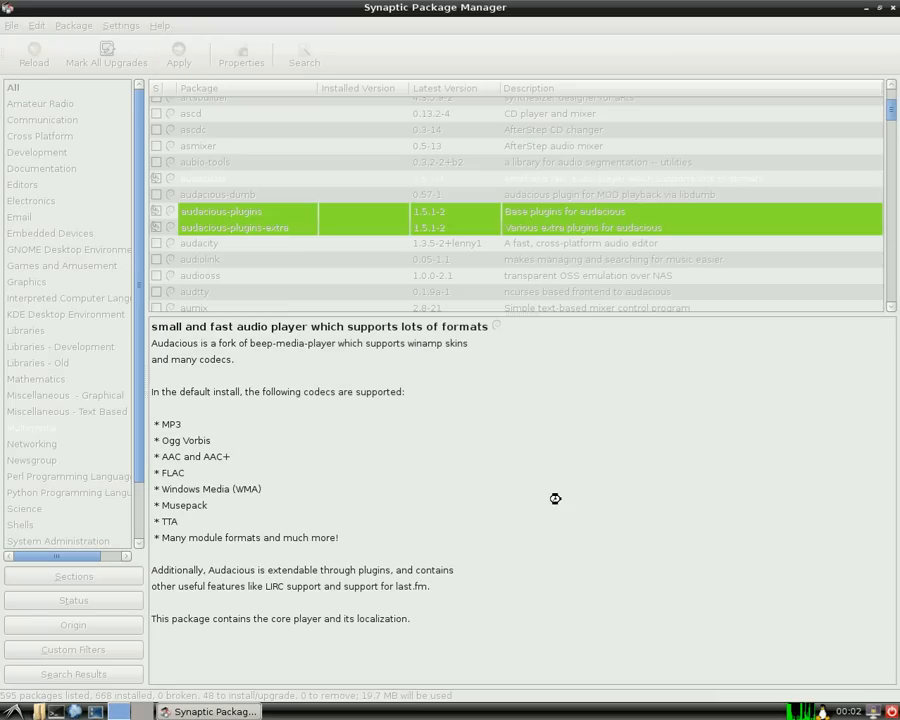
pyautogui.click(178, 52)
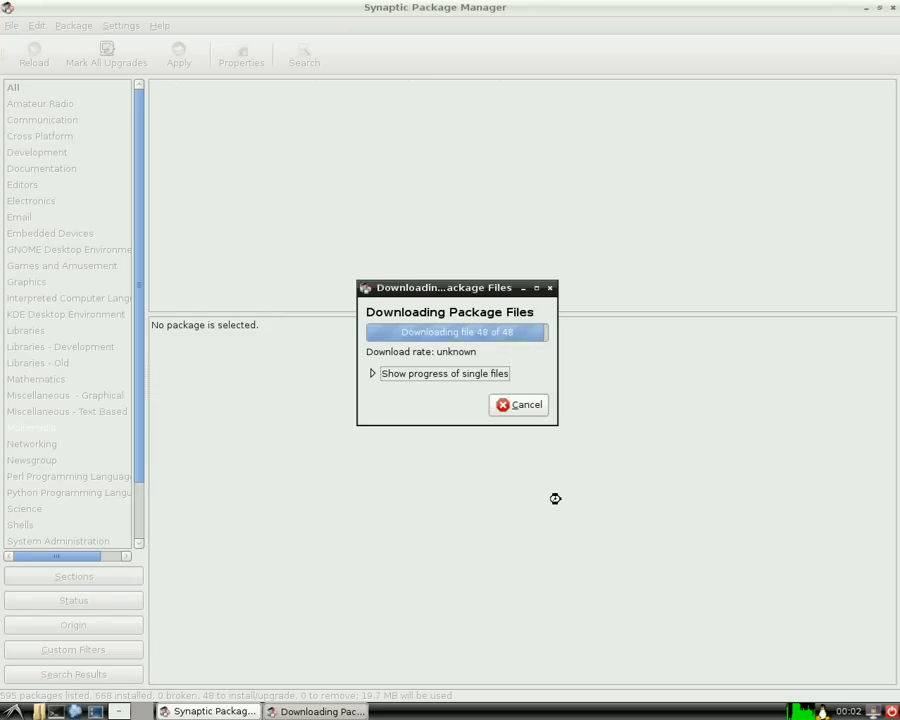
# Dismiss the 'Changes applied' confirmation, returning to the Multimedia package list
pyautogui.click(518, 404)
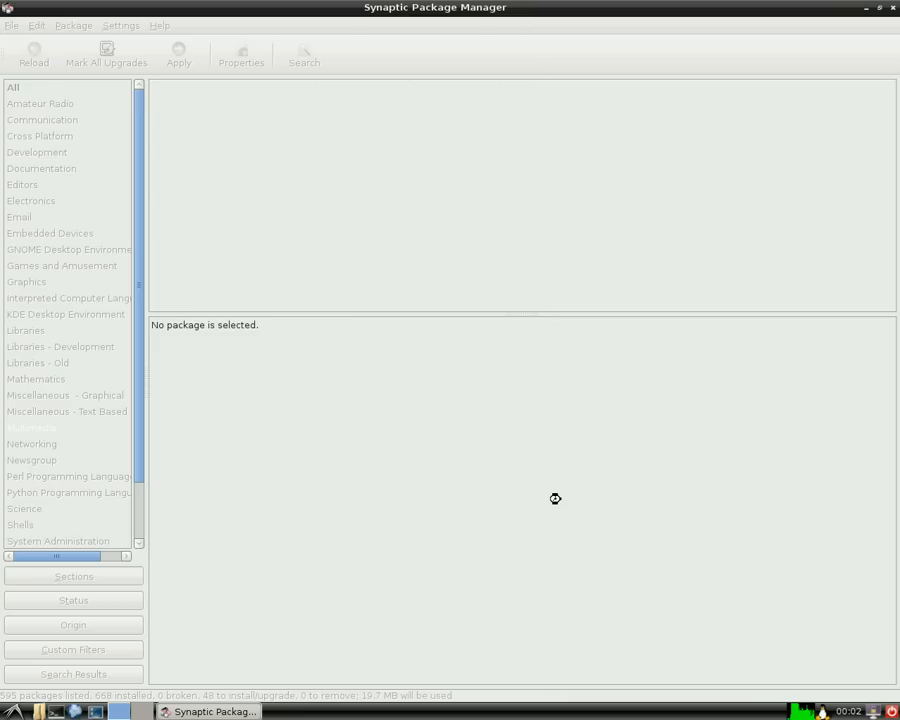
pyautogui.click(178, 56)
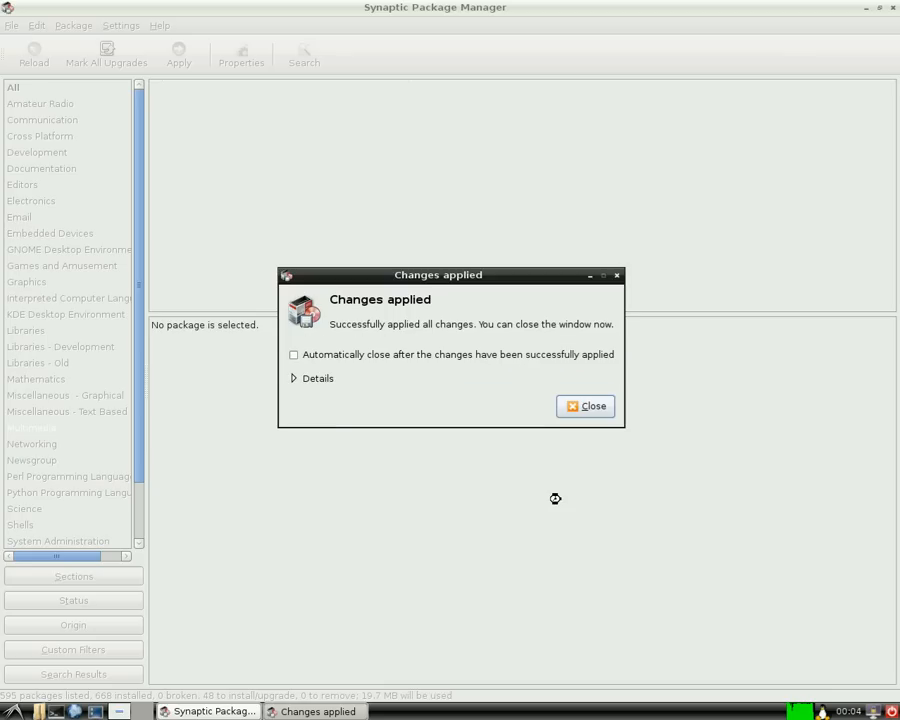
pyautogui.moveTo(584, 406)
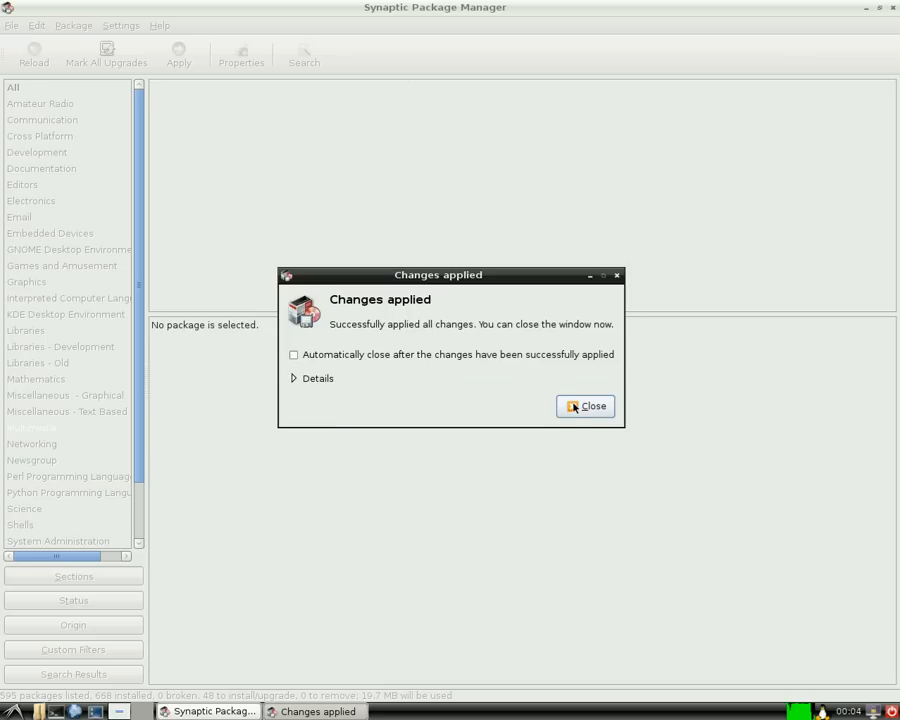
pyautogui.click(584, 406)
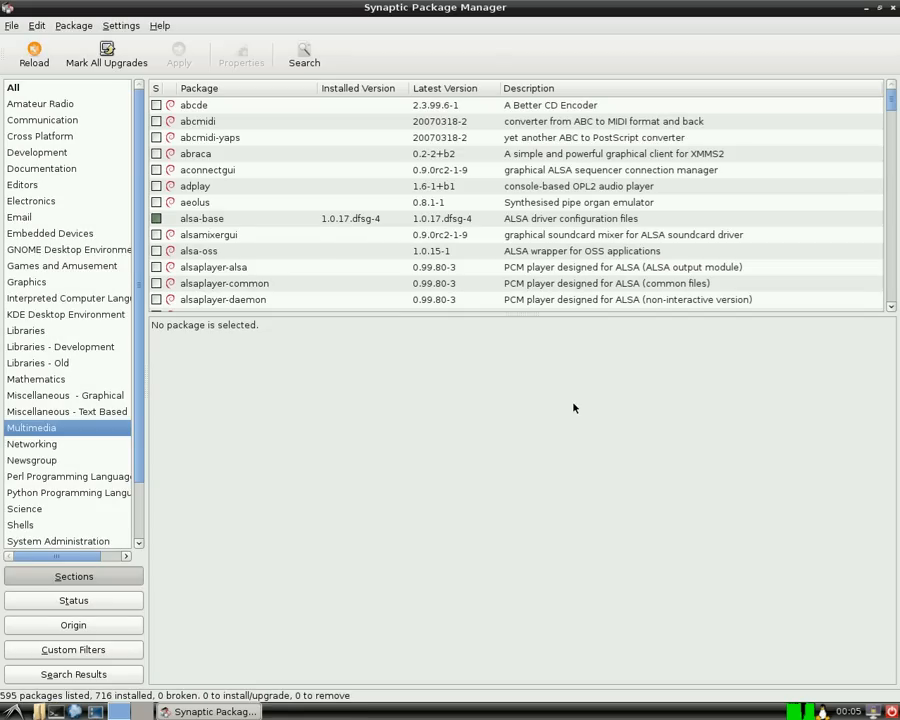
pyautogui.moveTo(500, 418)
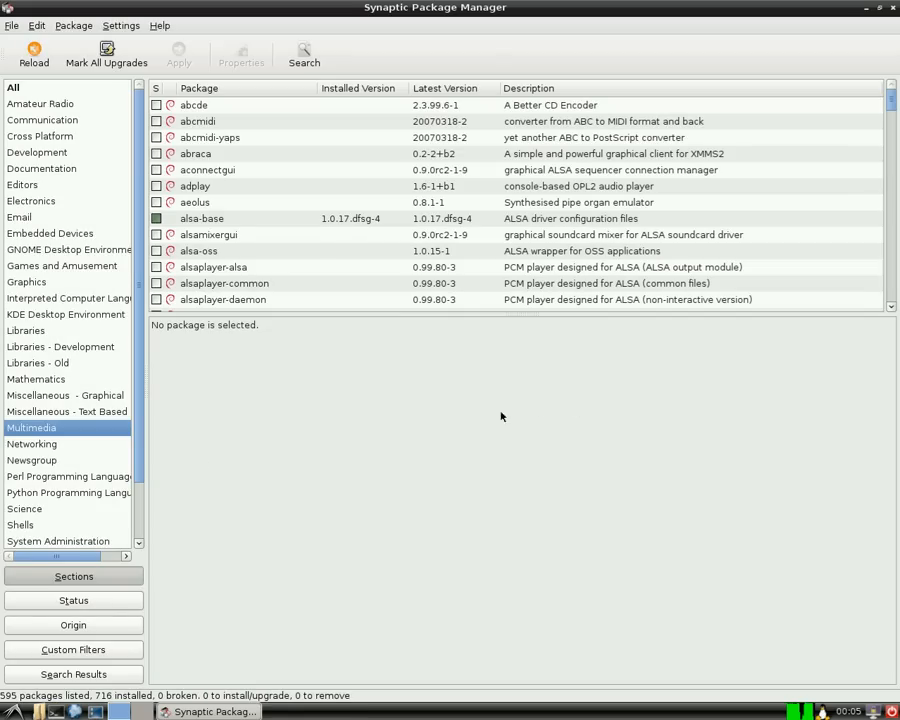
pyautogui.moveTo(24, 224)
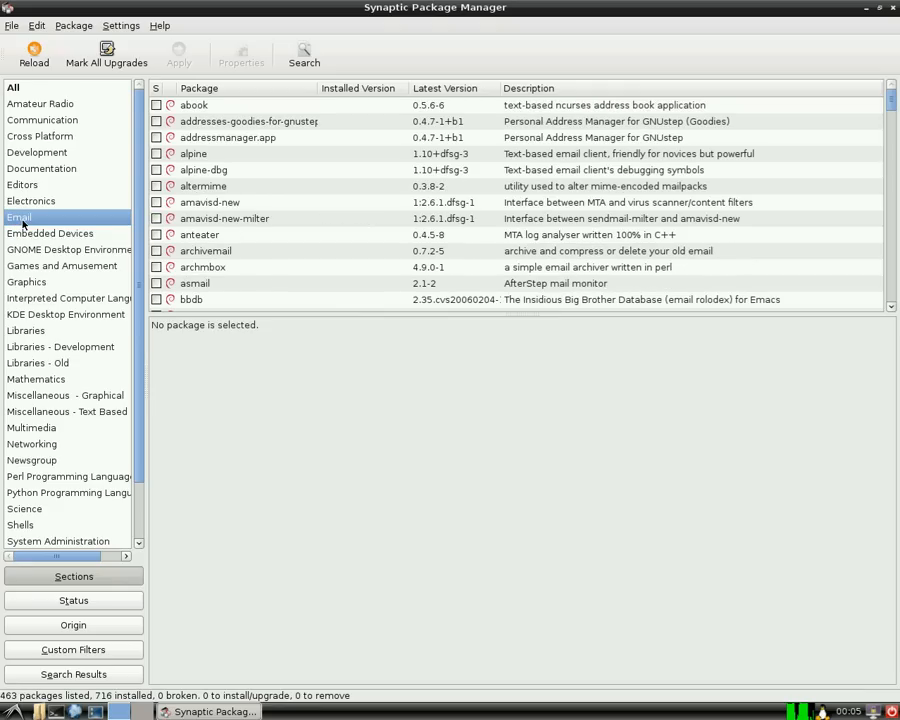
# Browse down the Email section and read the gnumail.app package description
pyautogui.scroll(-3)
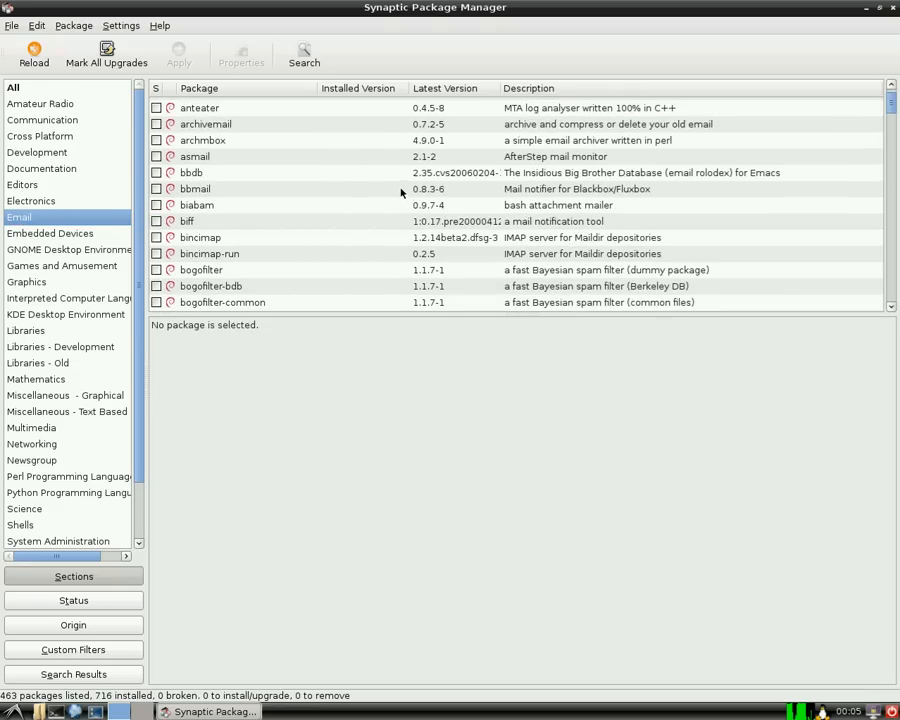
pyautogui.scroll(-3)
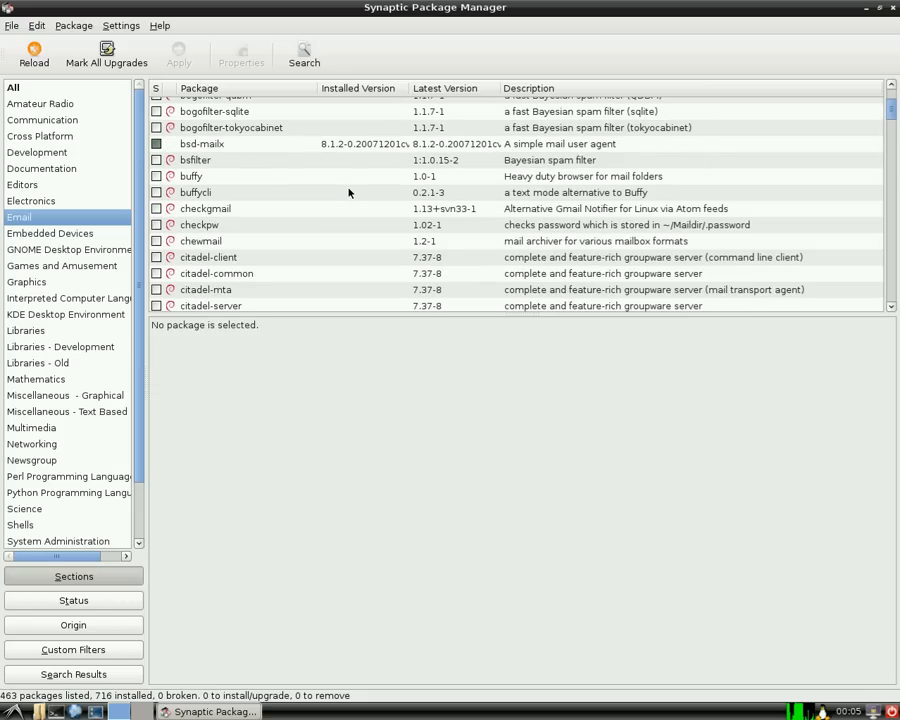
pyautogui.scroll(-3)
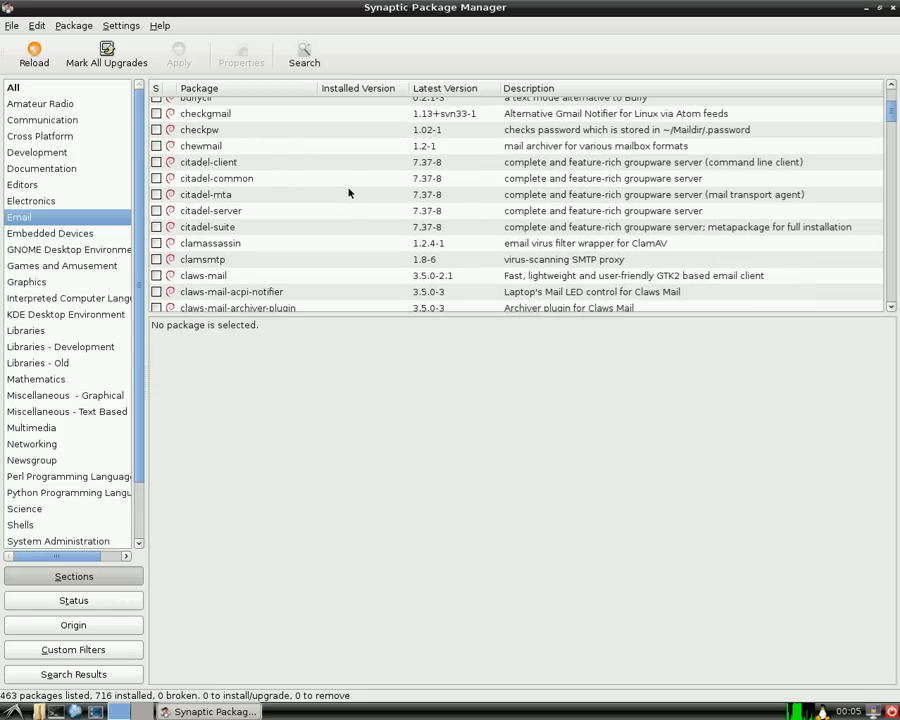
pyautogui.scroll(-3)
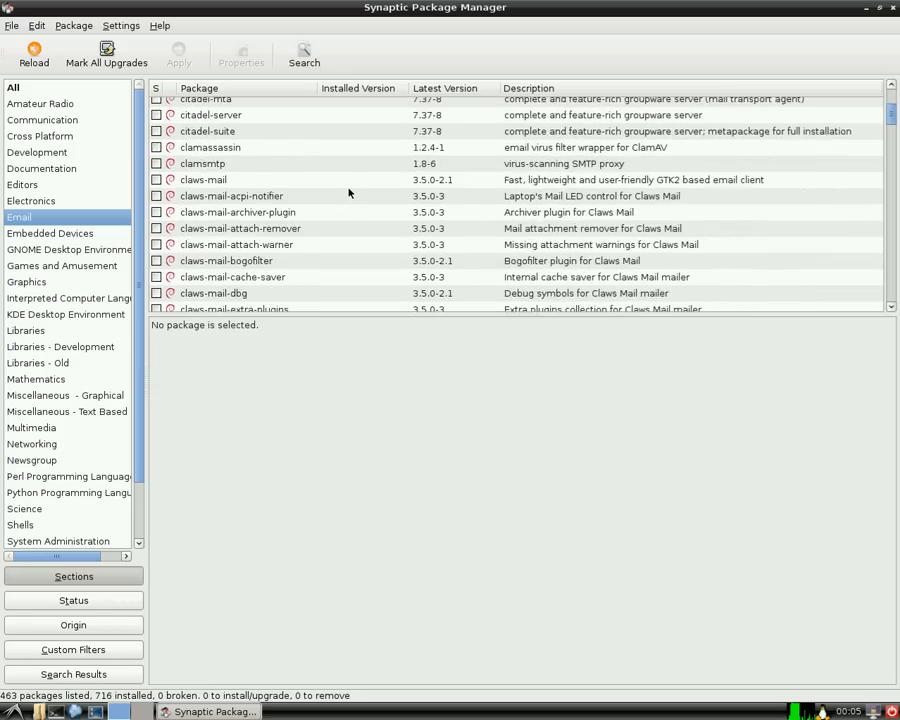
pyautogui.scroll(-3)
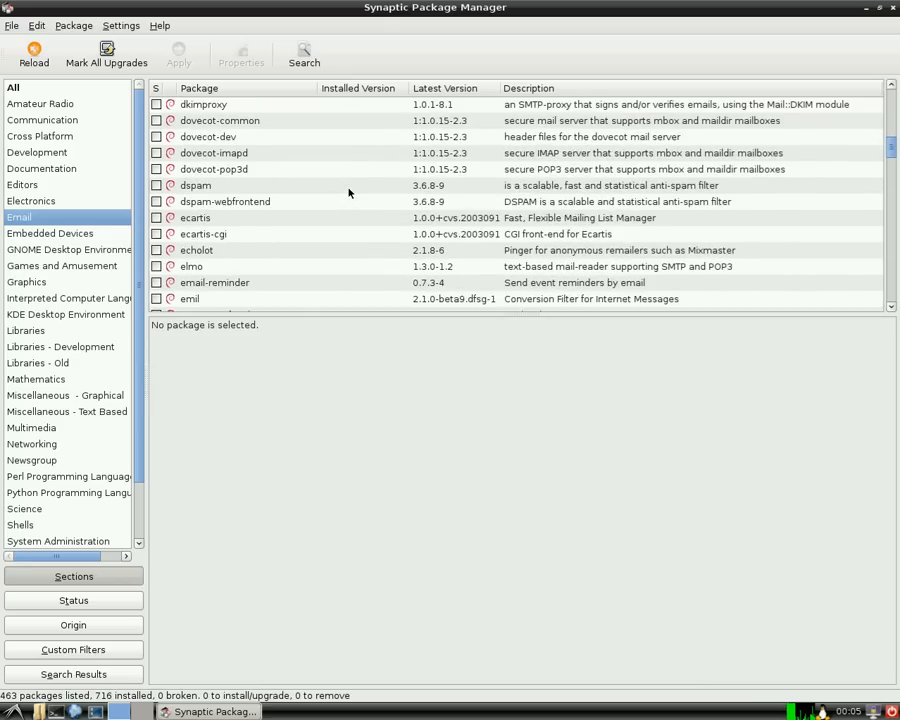
pyautogui.scroll(-3)
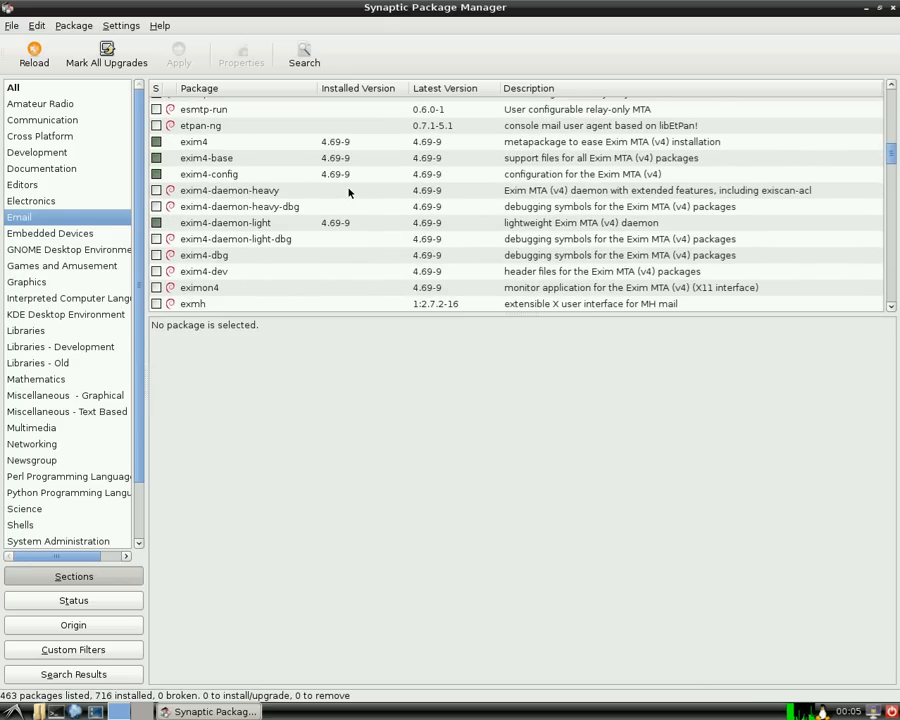
pyautogui.scroll(-3)
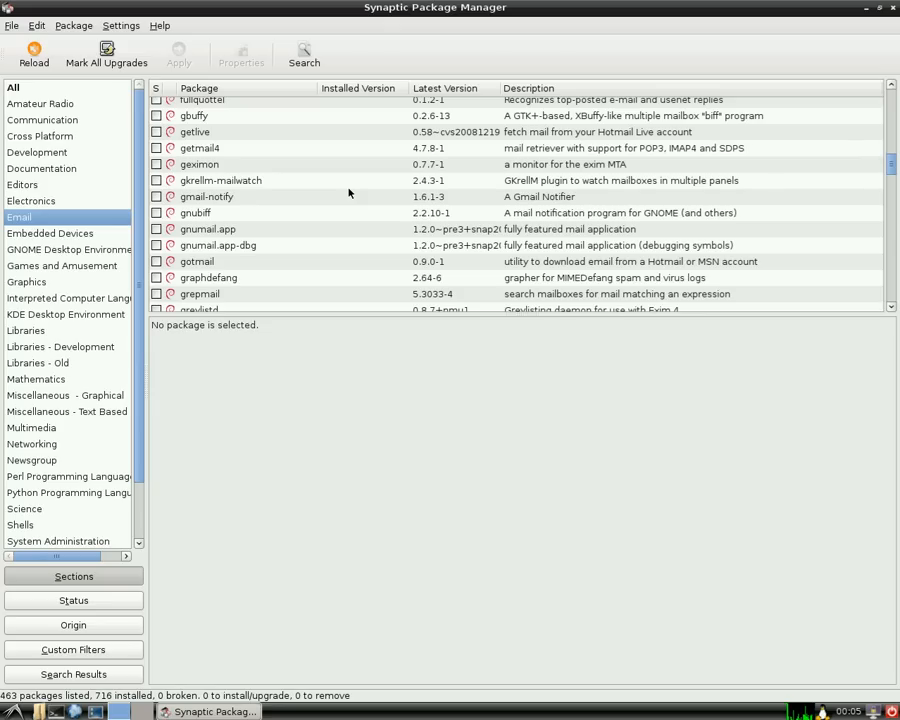
pyautogui.moveTo(284, 236)
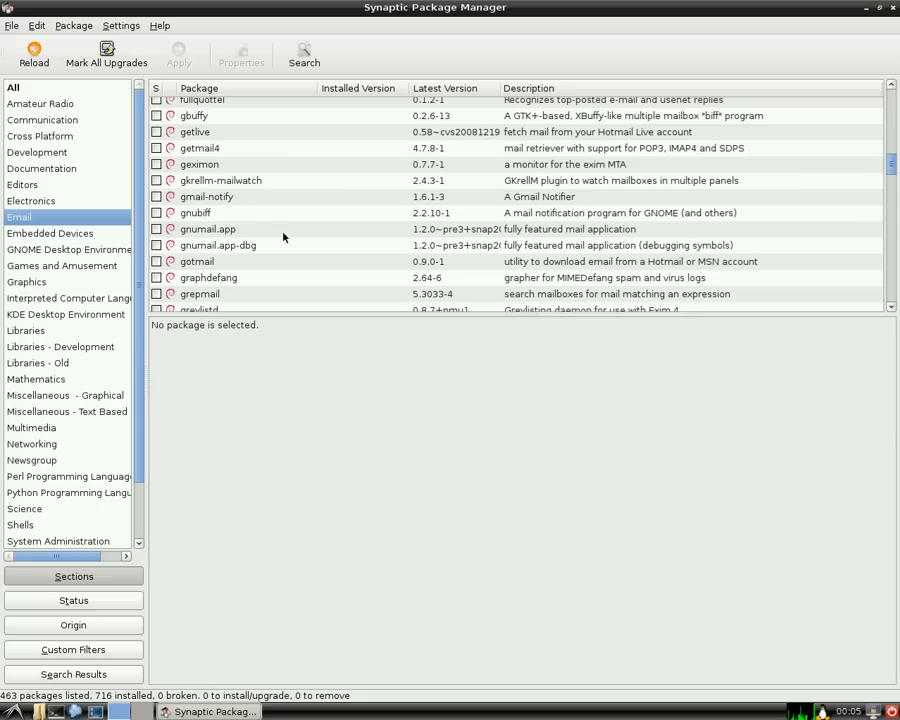
pyautogui.click(208, 228)
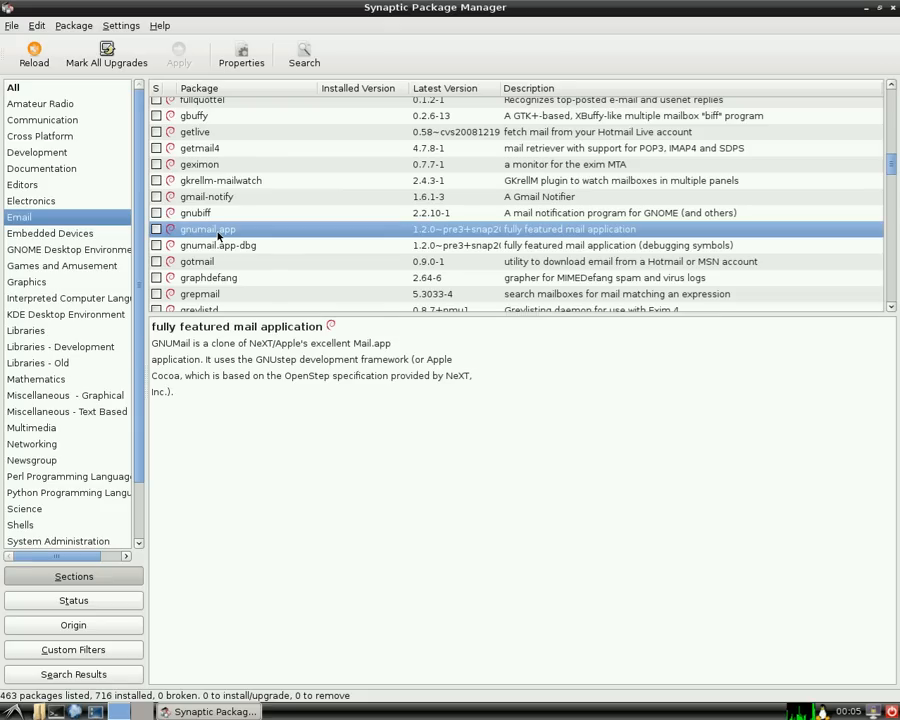
pyautogui.moveTo(264, 232)
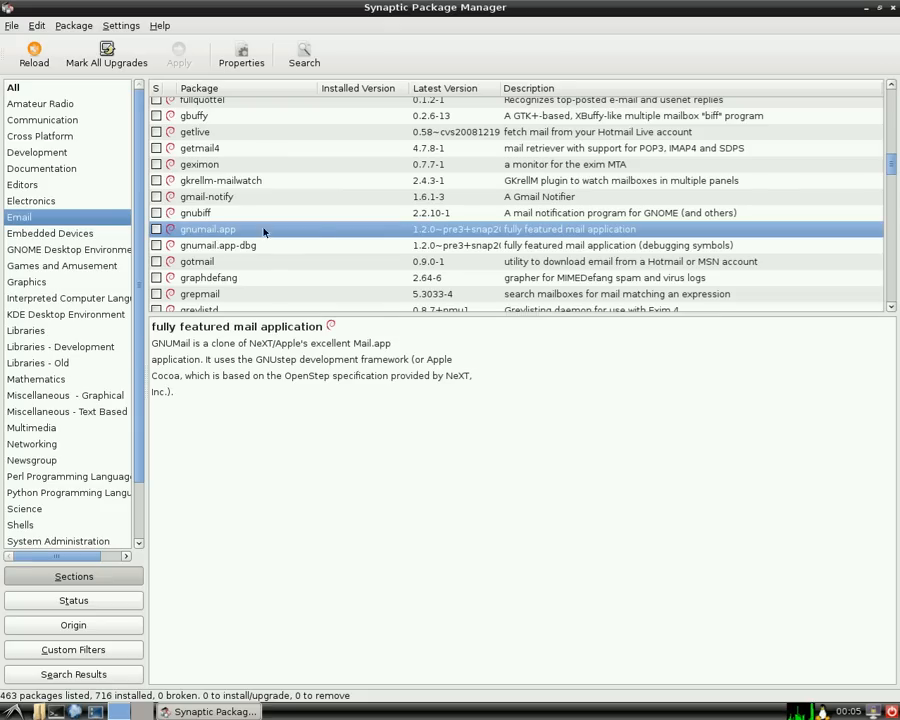
# Read the icedove mail client description, then close Synaptic to the LXDE desktop
pyautogui.scroll(-3)
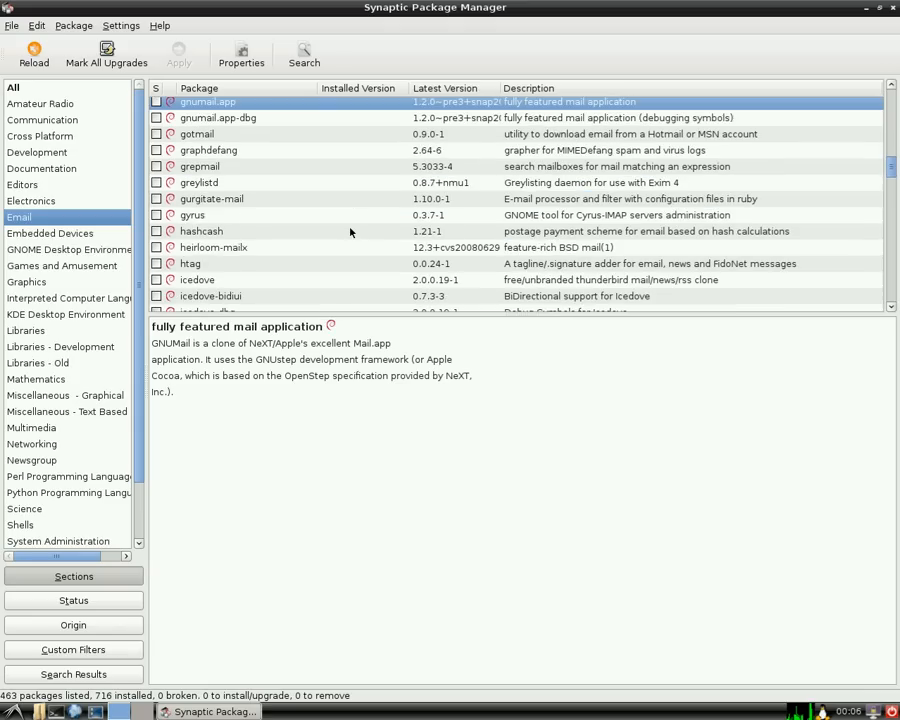
pyautogui.scroll(-3)
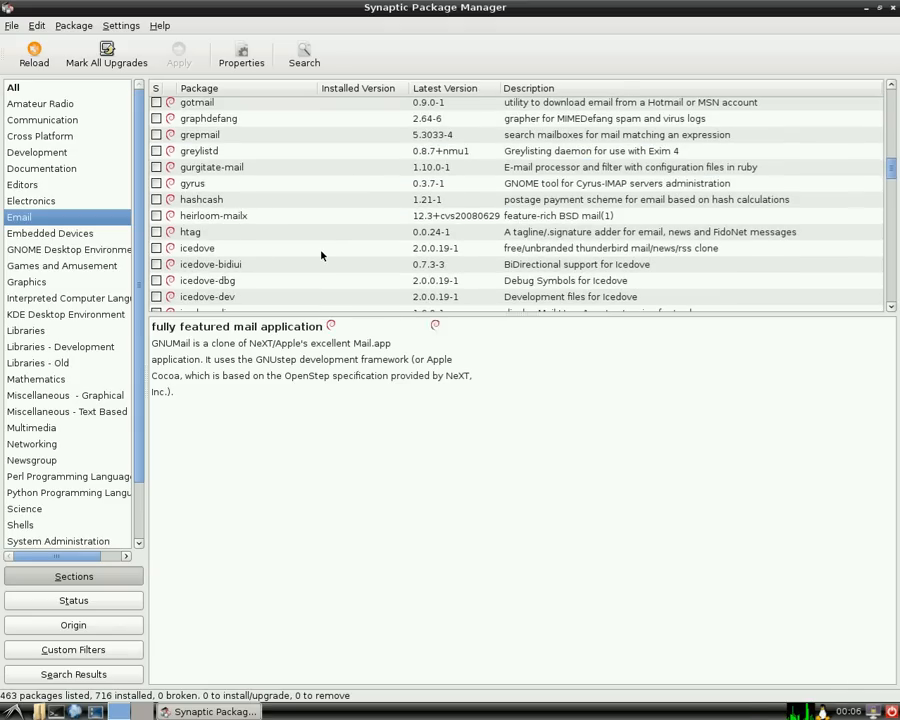
pyautogui.click(196, 248)
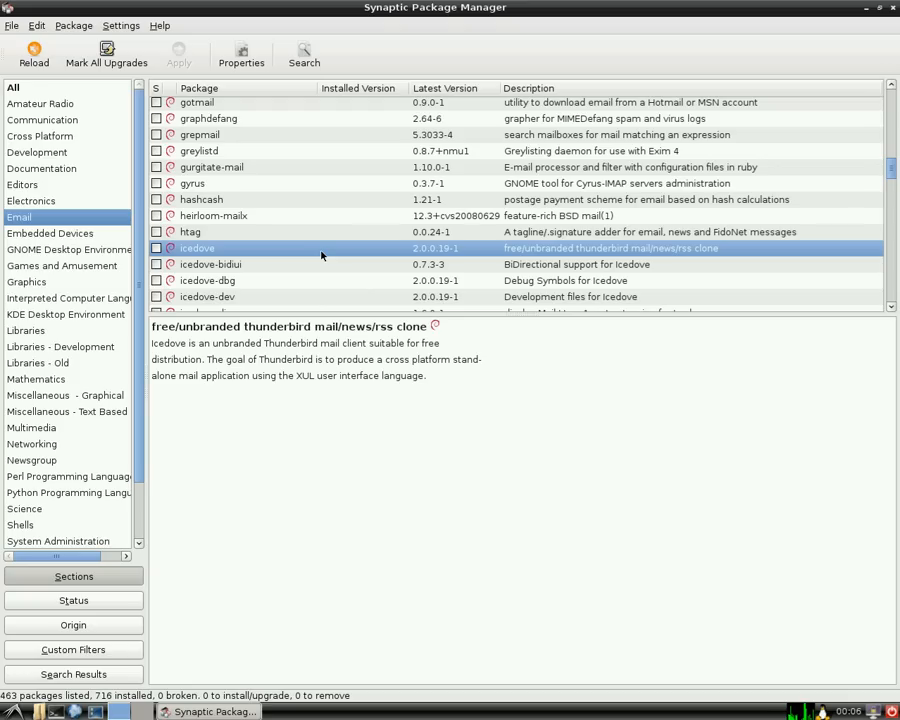
pyautogui.moveTo(820, 60)
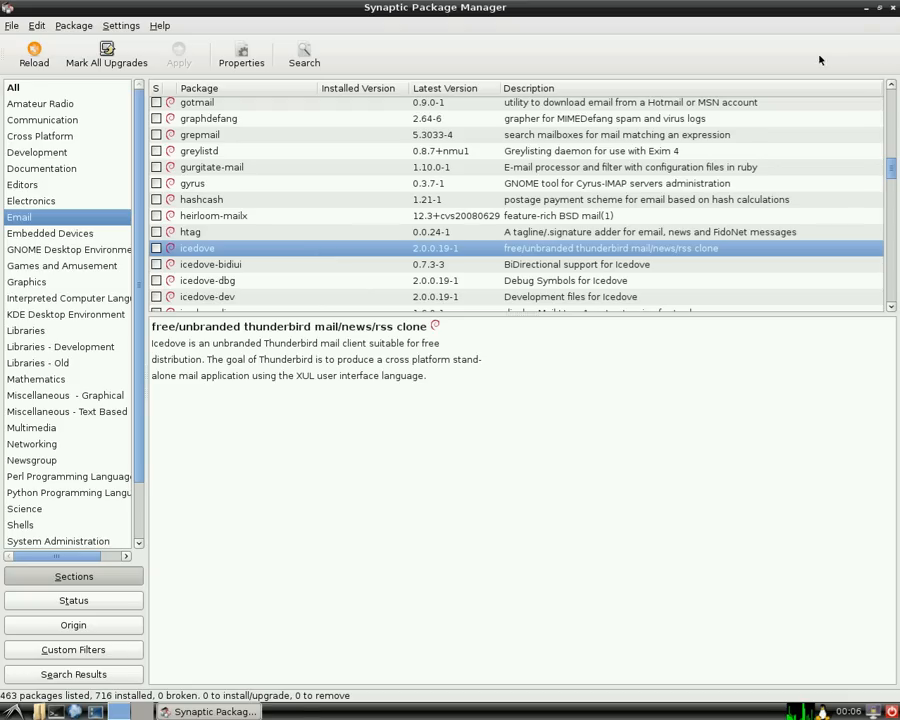
pyautogui.click(890, 8)
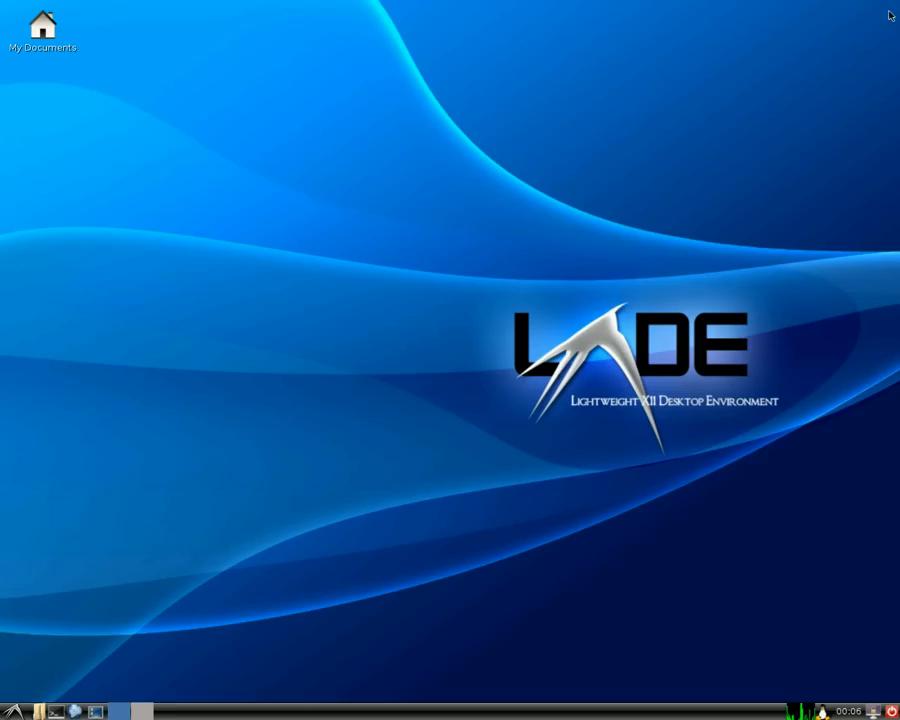
pyautogui.moveTo(64, 574)
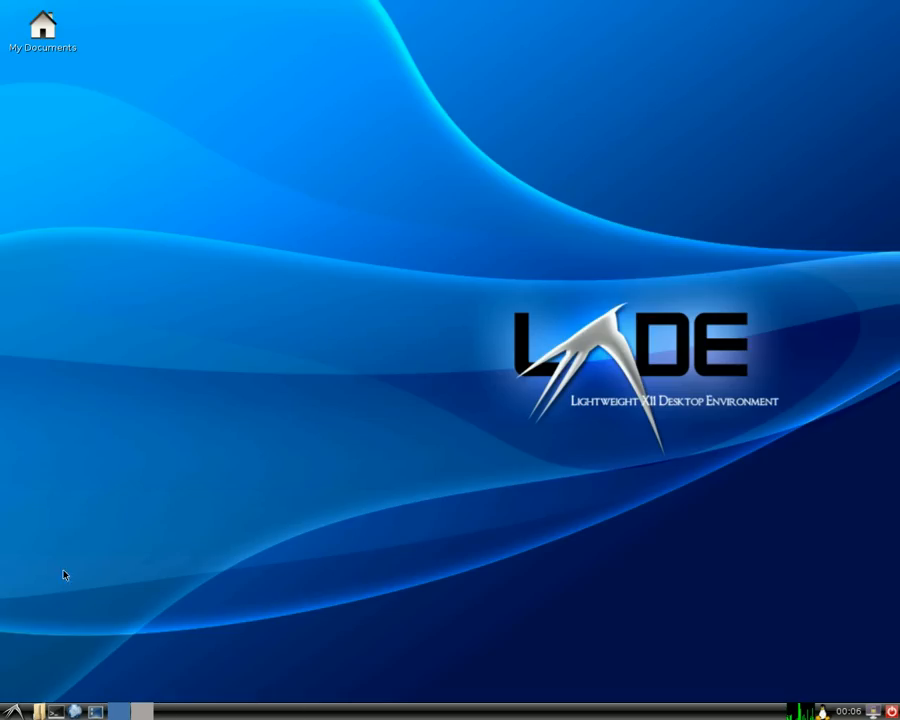
pyautogui.click(12, 712)
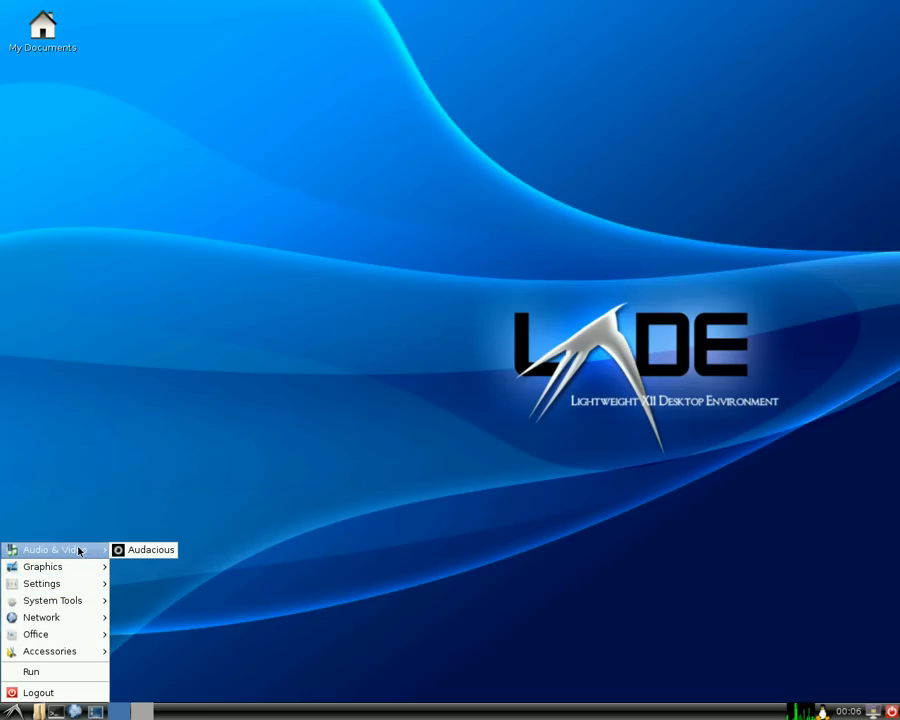
pyautogui.moveTo(148, 550)
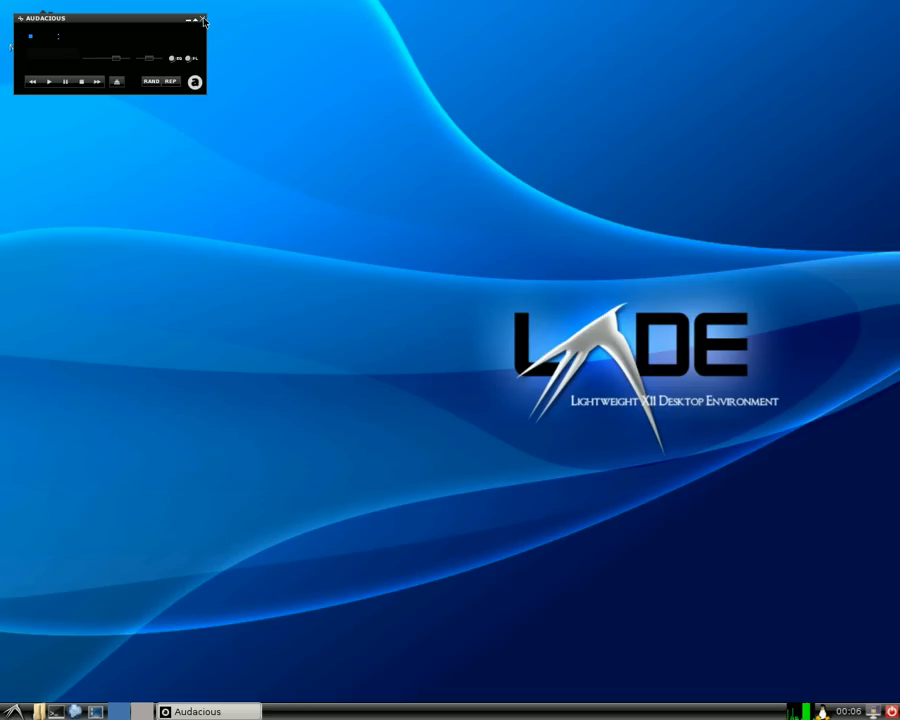
pyautogui.click(204, 20)
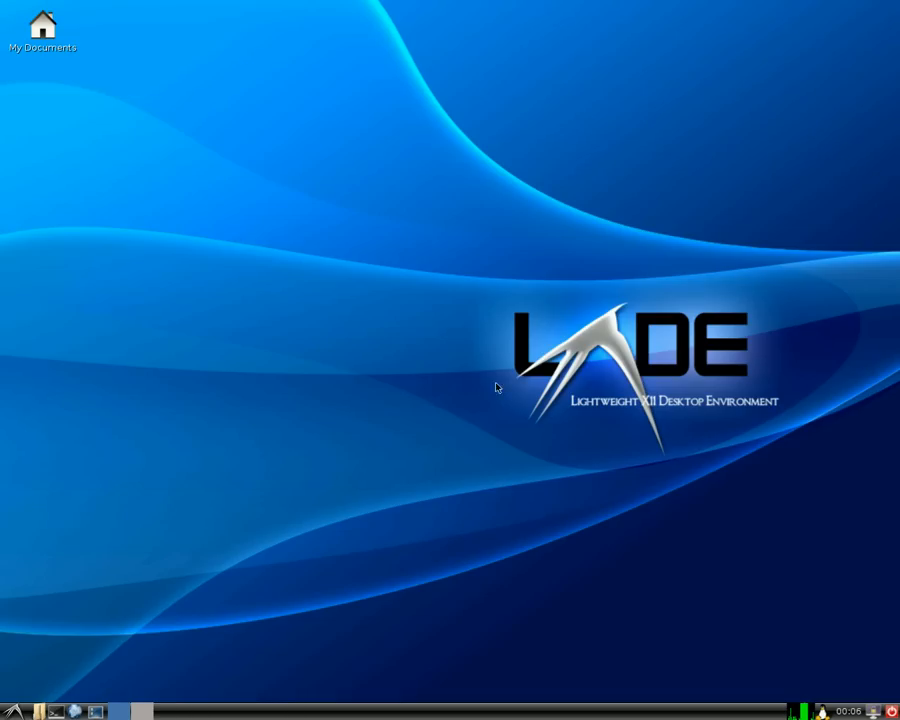
pyautogui.moveTo(476, 388)
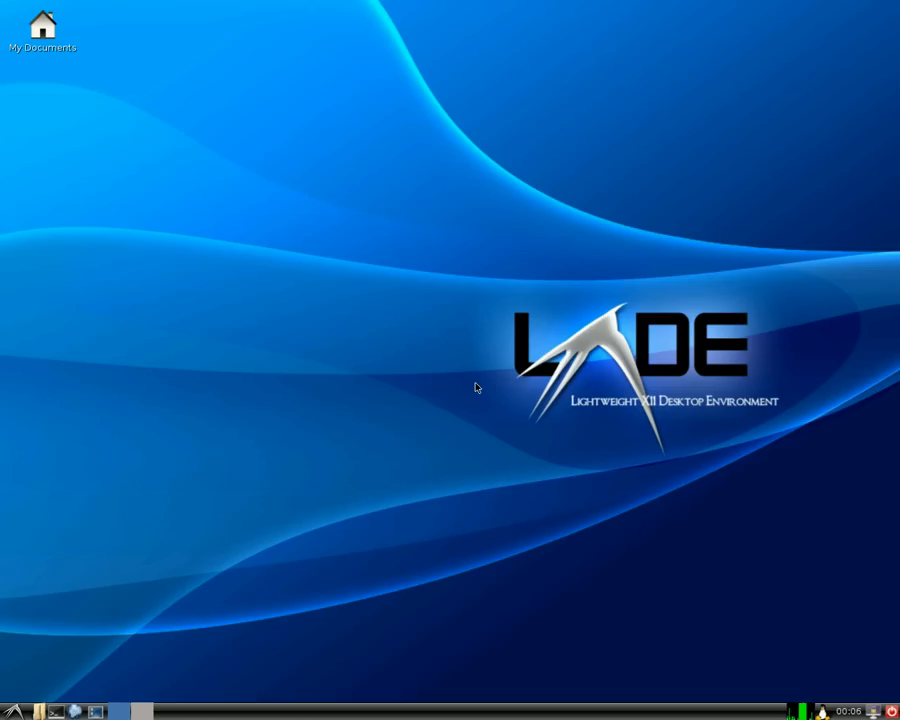